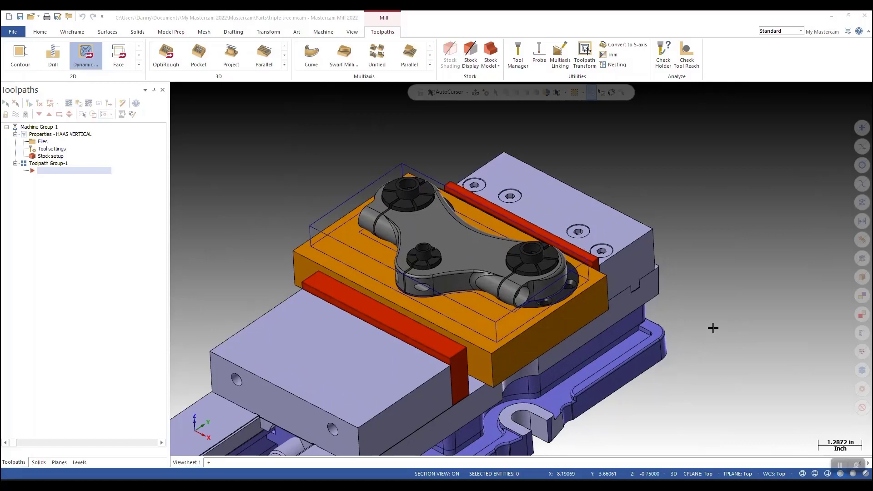
mouse_move(727, 290)
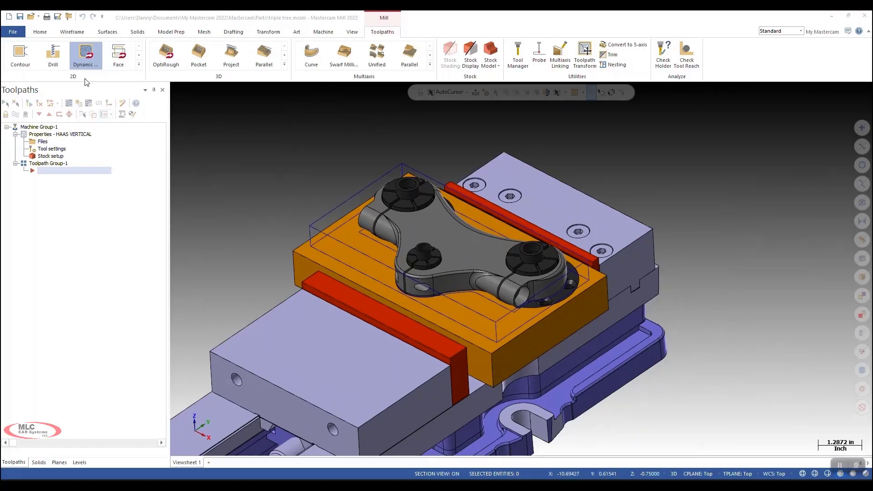
Launch a 2D Dynamic Mill toolpath and chain the part's outer contour as its region.
left_click(86, 54)
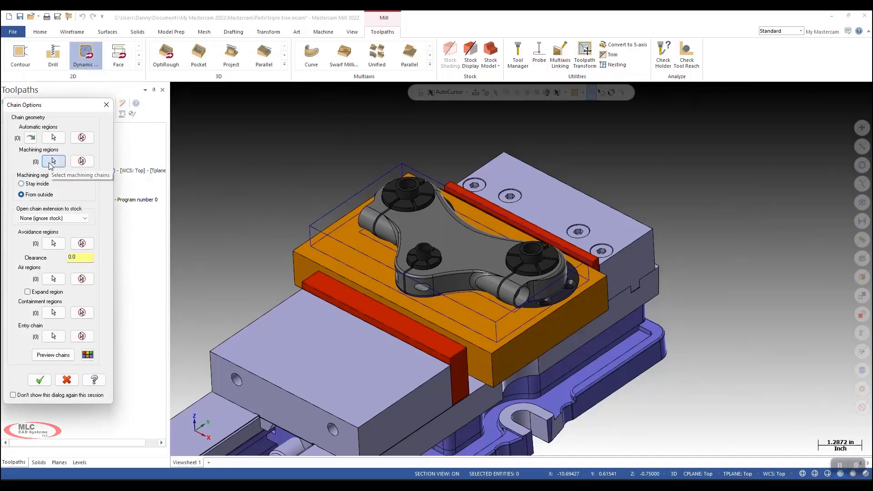
left_click(53, 162)
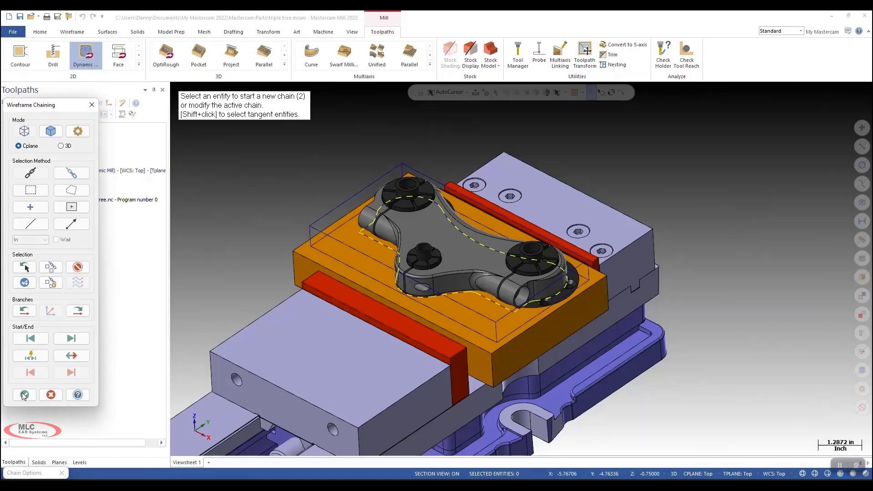
left_click(24, 396)
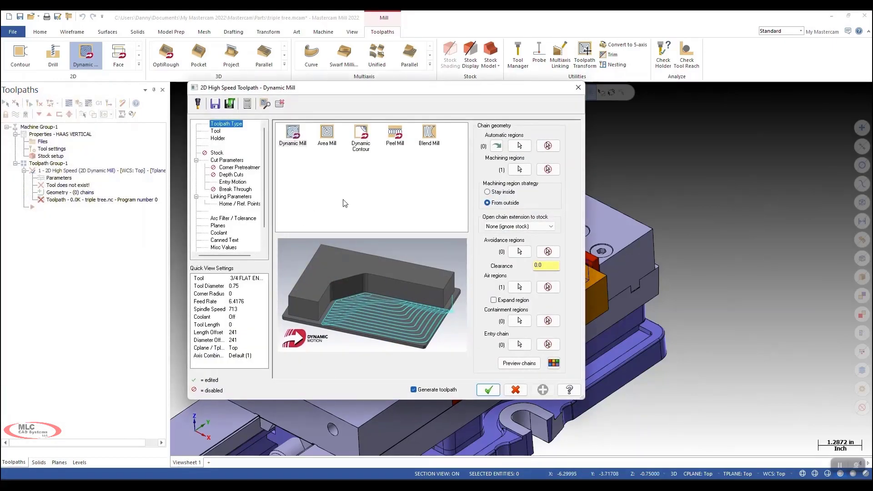
Choose library tool 290, the 1/2 FLAT ENDMILL, for the toolpath.
left_click(215, 131)
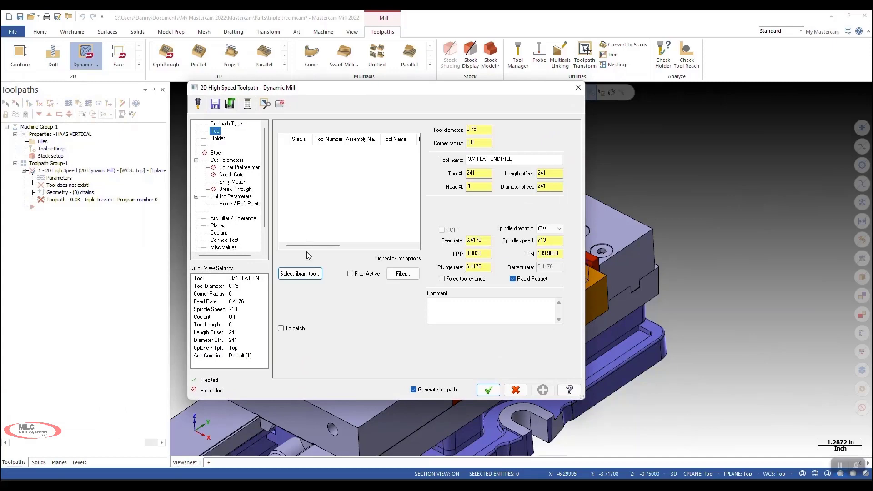
left_click(300, 273)
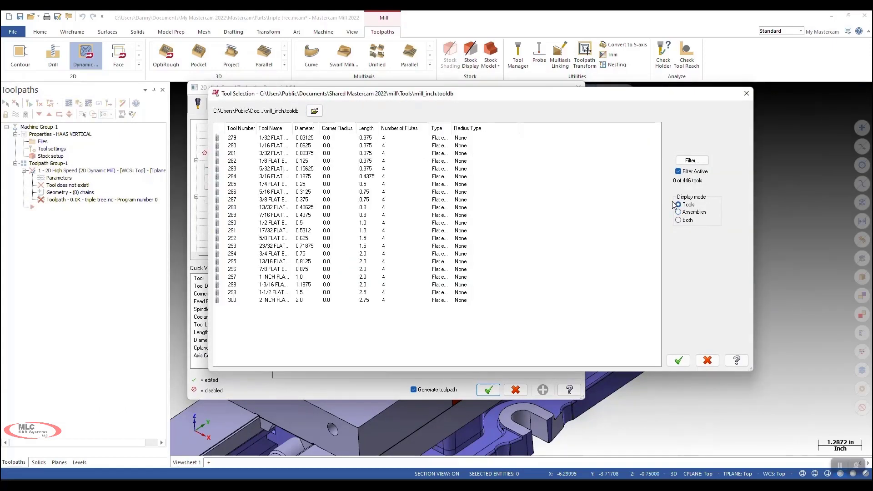
left_click(273, 223)
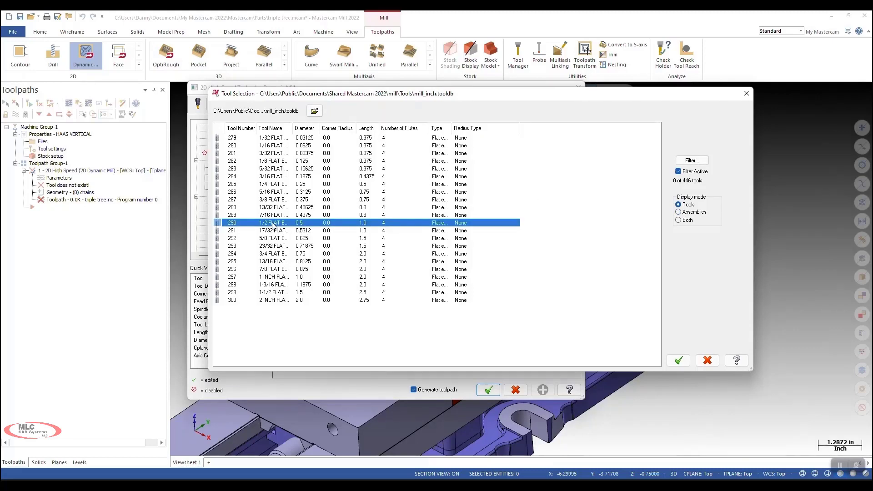
mouse_move(679, 362)
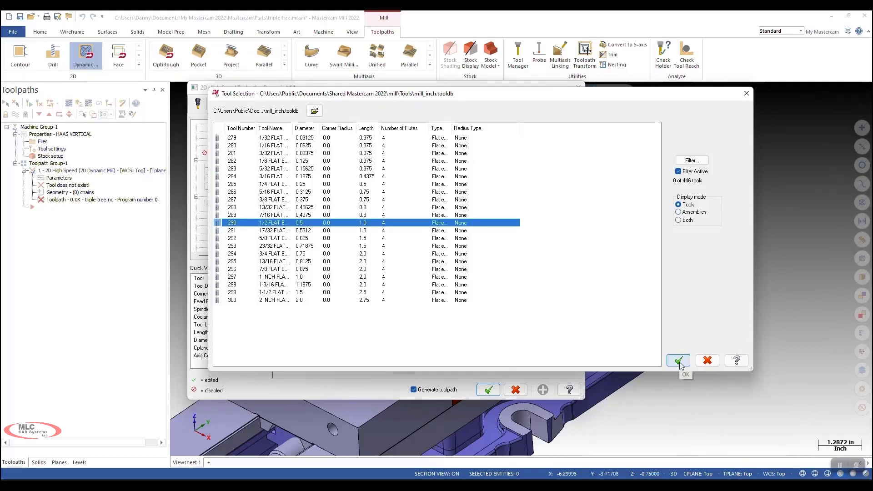
left_click(678, 360)
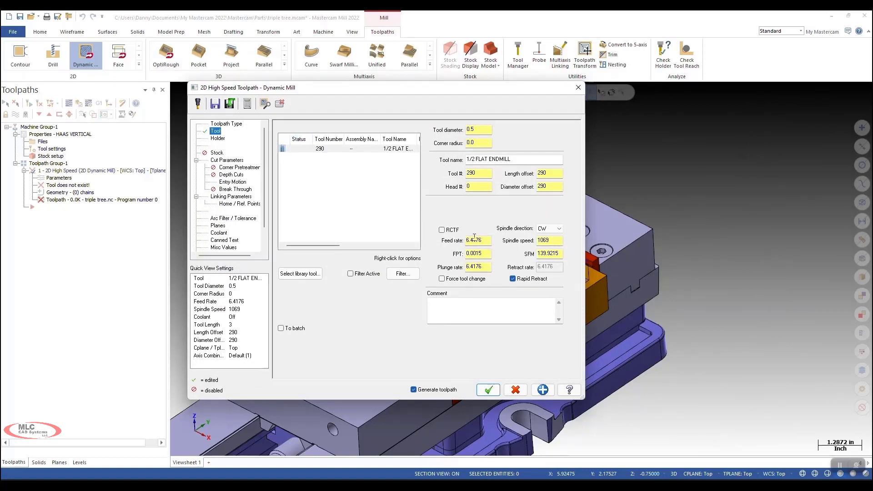
Set feed rate 20 and spindle speed 1800, then generate the toolpath.
triple_click(478, 241)
type("20")
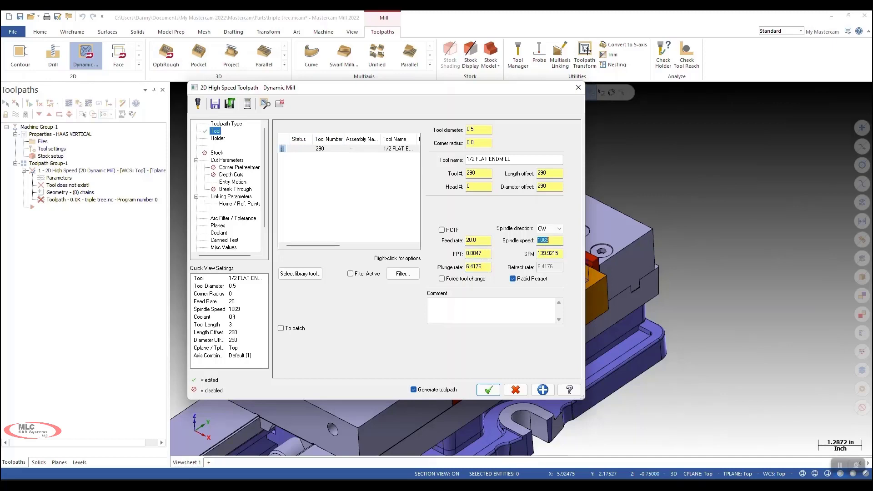
type("1800")
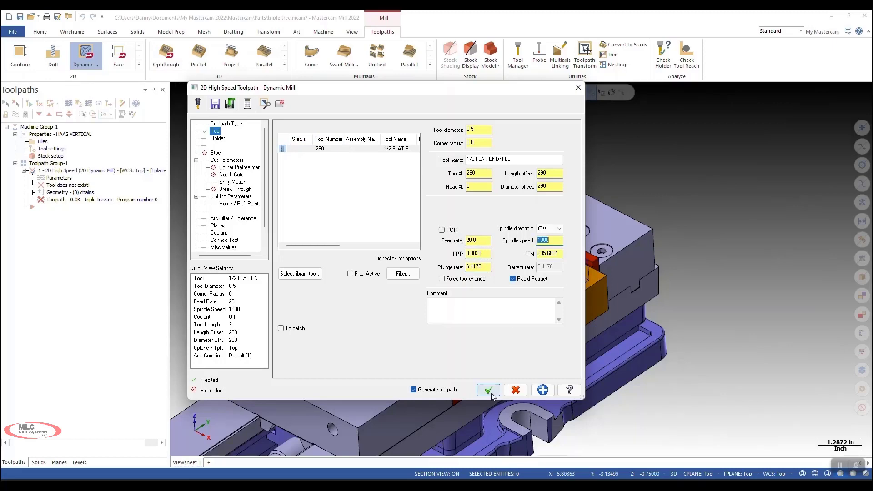
left_click(488, 389)
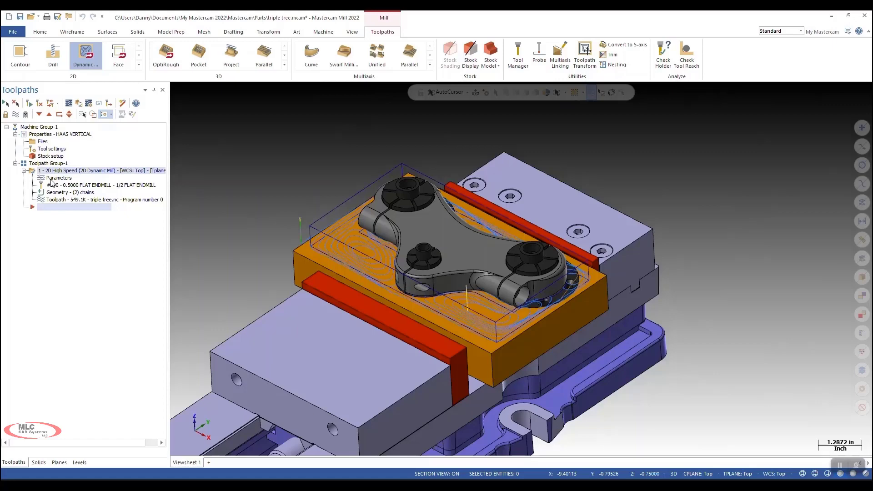
From IMCO-WEBINAR.TOOLDB assemblies, add tool 451, the .5000 DIA 7-flute endmill.
double_click(58, 178)
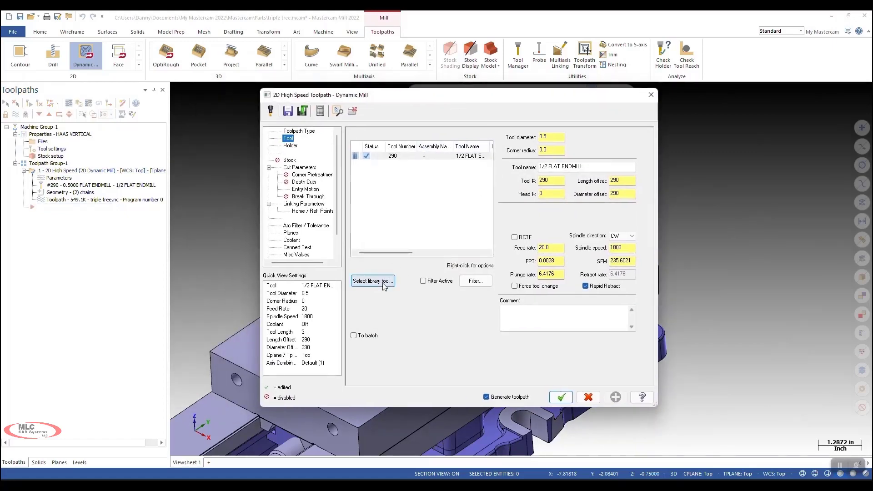
left_click(373, 280)
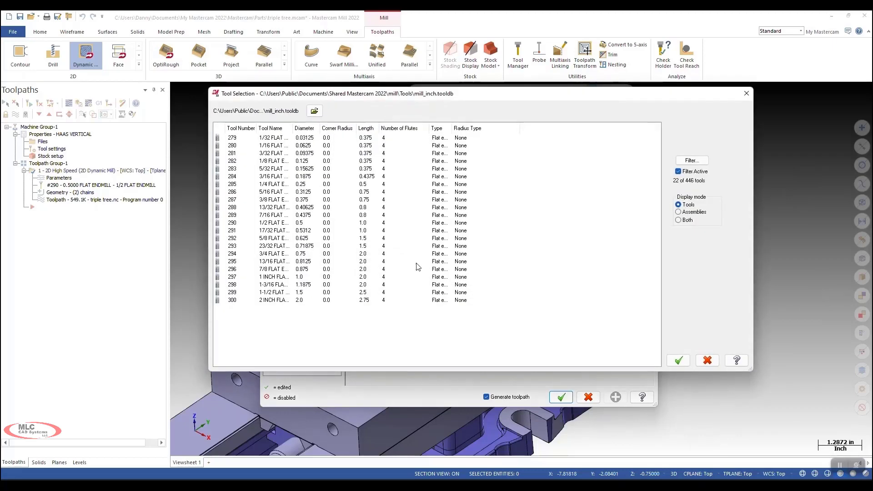
left_click(315, 111)
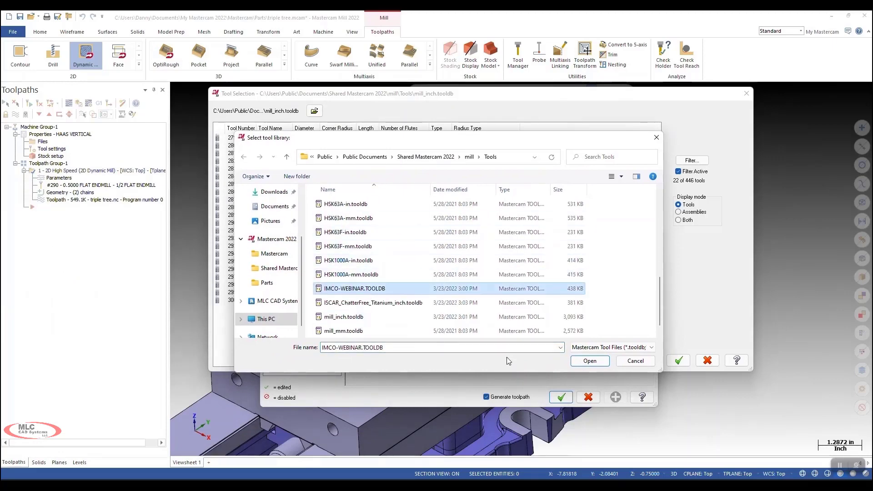
left_click(590, 361)
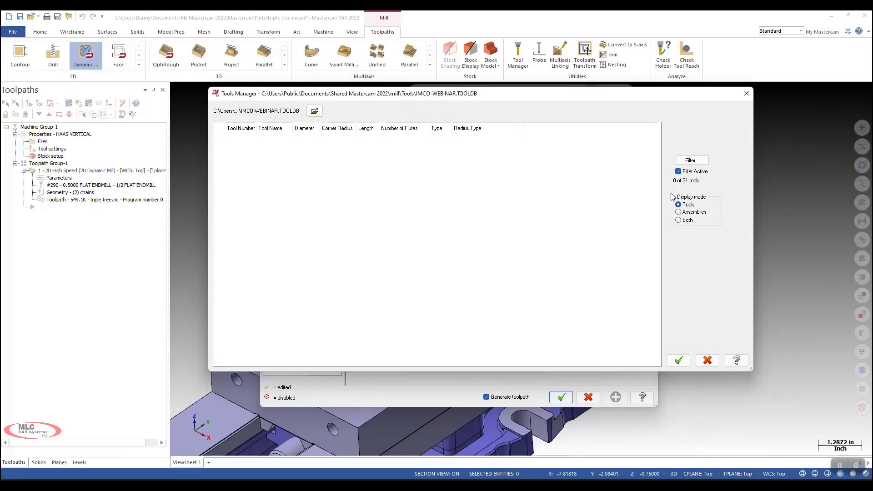
left_click(678, 212)
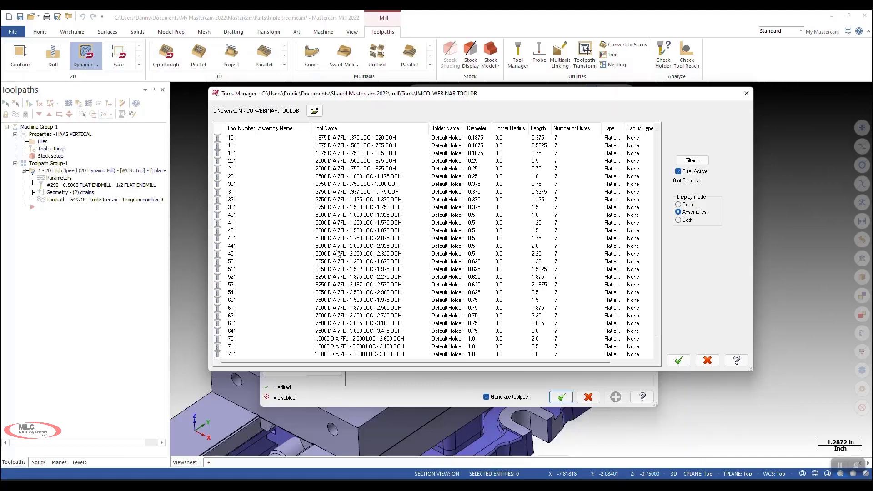
left_click(338, 253)
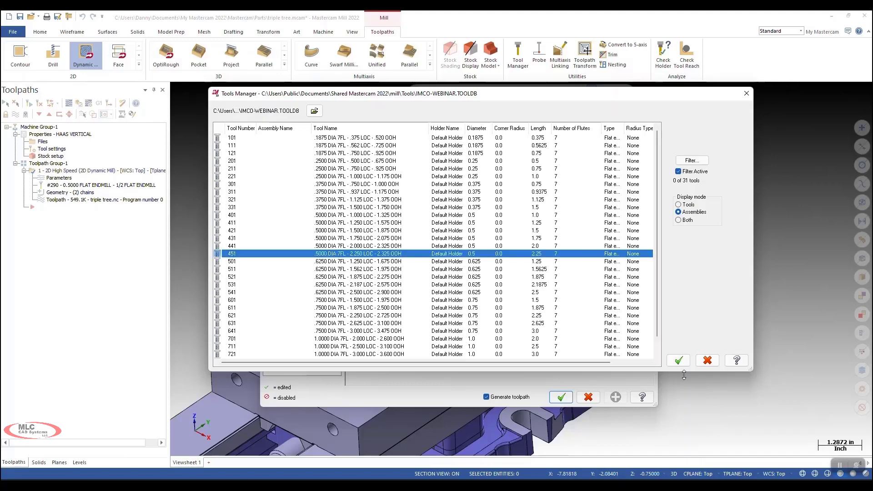
left_click(678, 360)
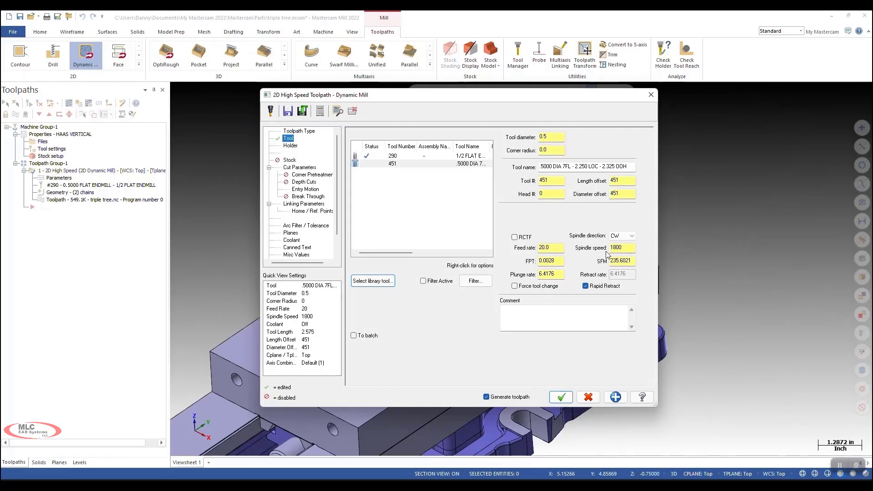
Re-initialize feeds and speeds for tool 451 and check its tool properties.
left_click(405, 156)
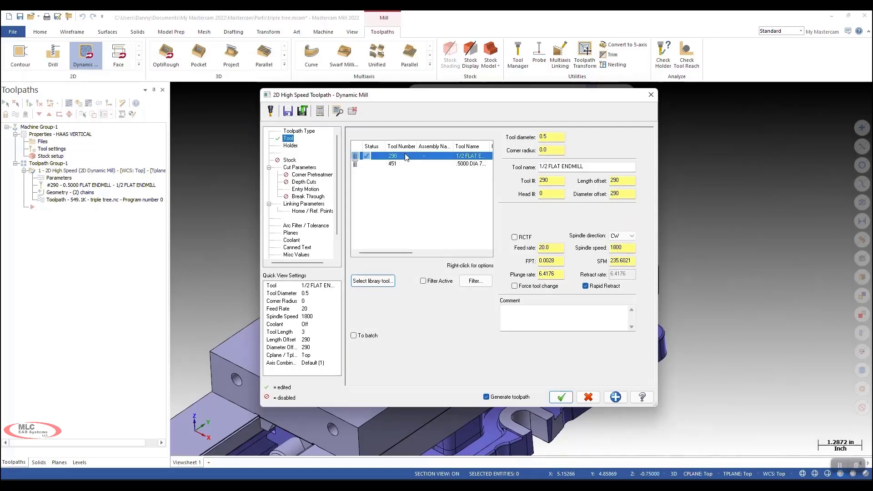
left_click(399, 164)
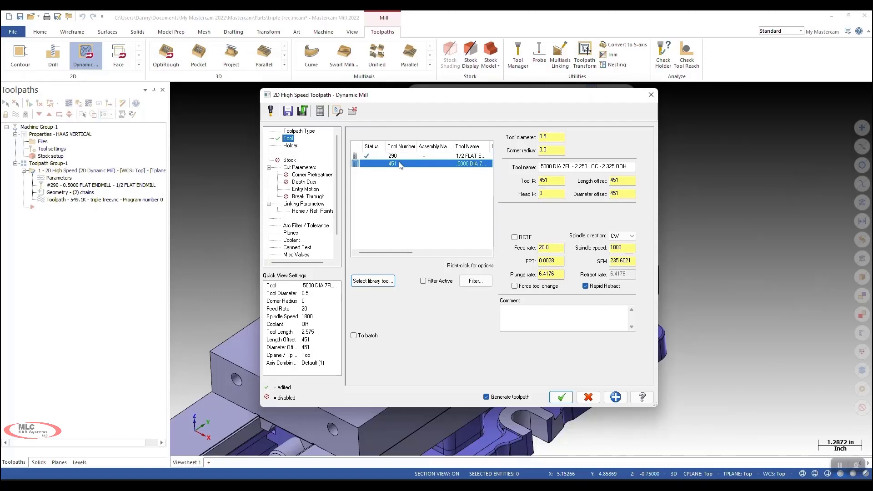
right_click(400, 164)
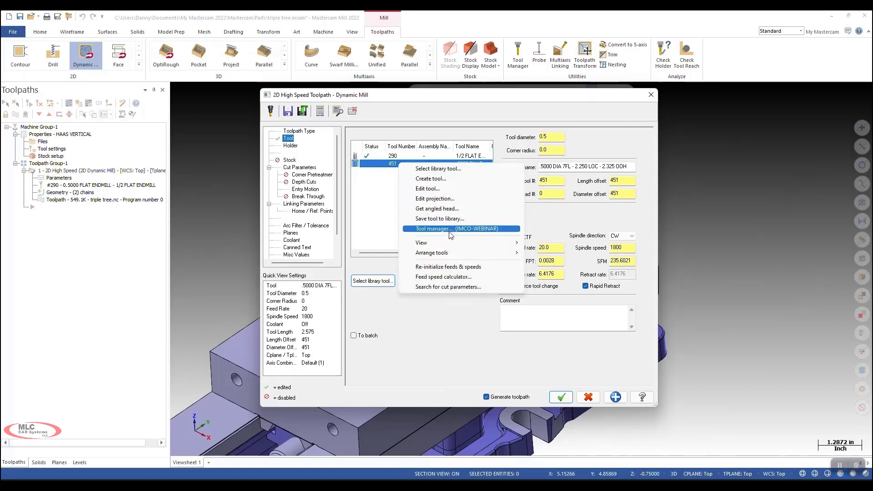
left_click(448, 228)
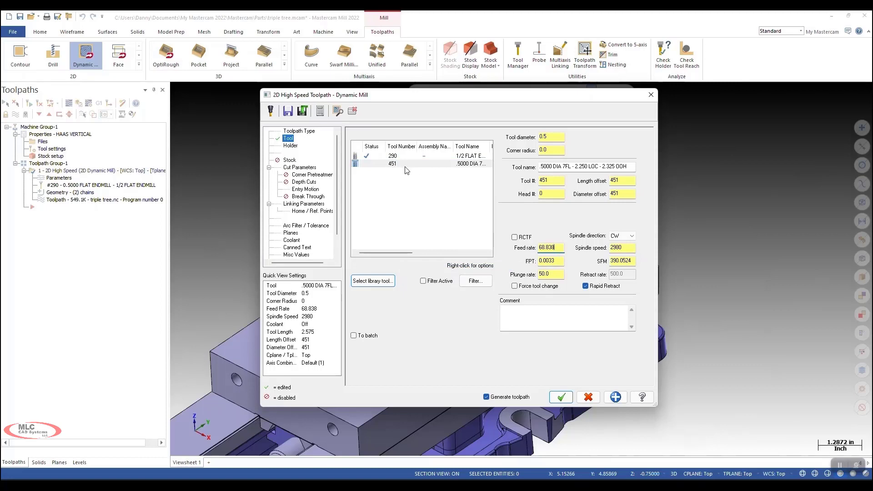
right_click(407, 164)
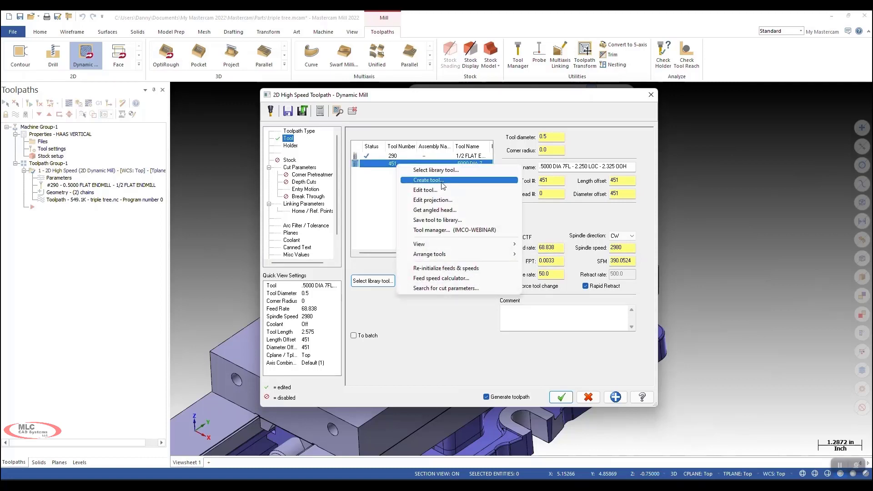
left_click(429, 179)
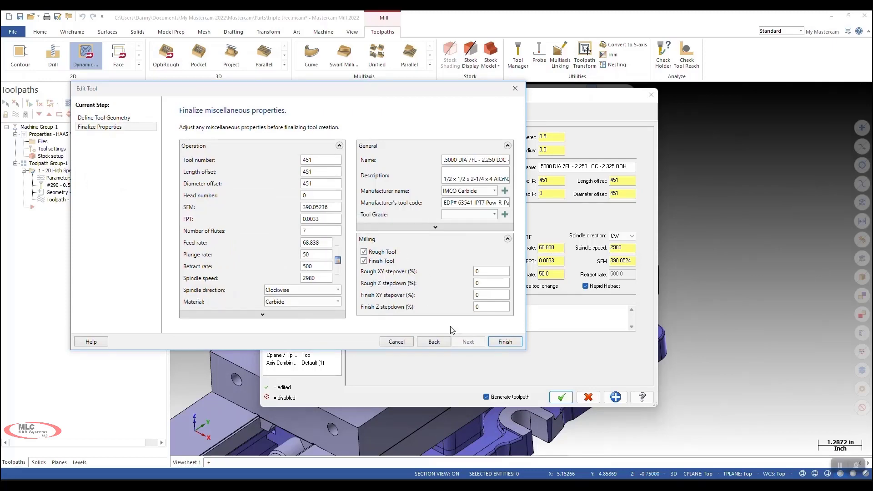
left_click(505, 342)
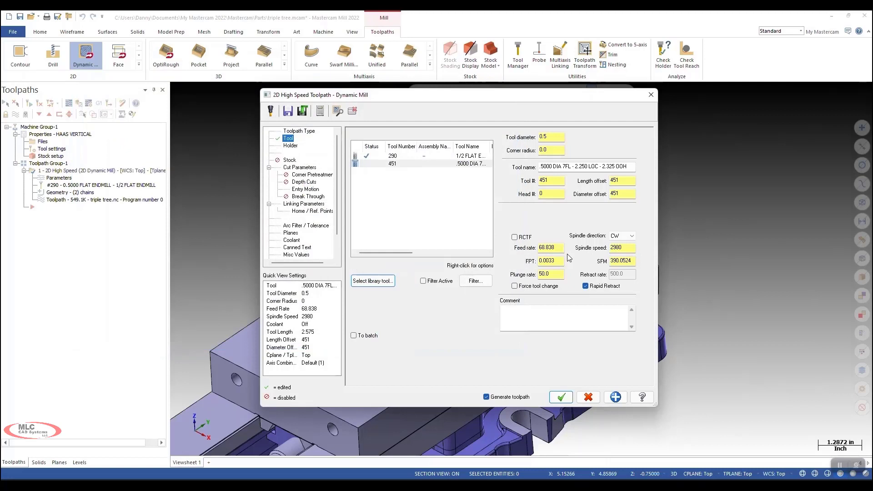
Re-initialize feeds and speeds from tool 290, giving 6.4176 feed and 1069 spindle speed.
left_click(406, 156)
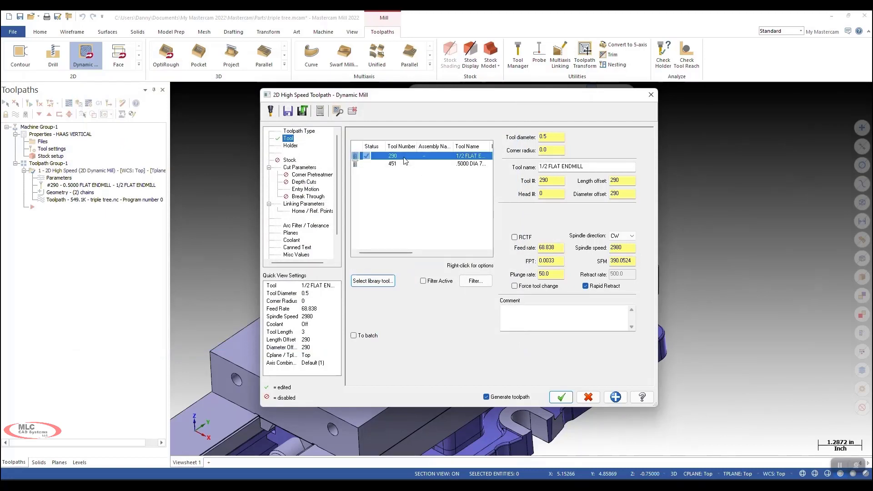
right_click(405, 156)
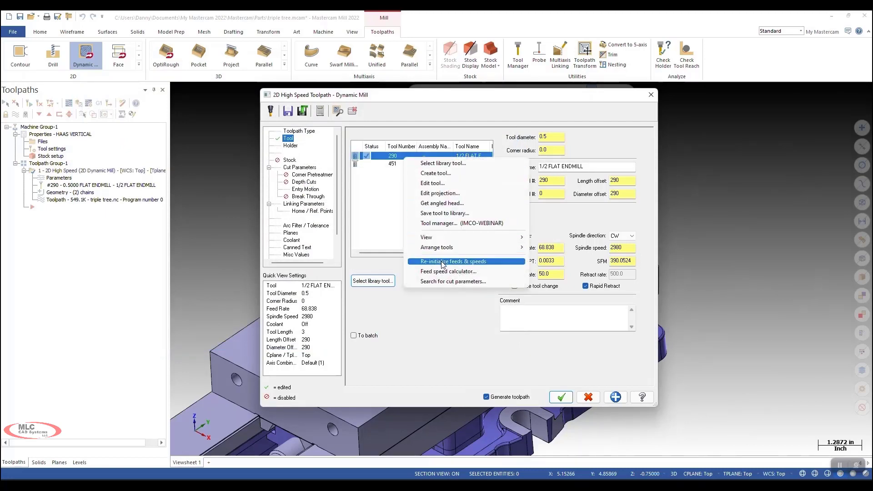
left_click(455, 261)
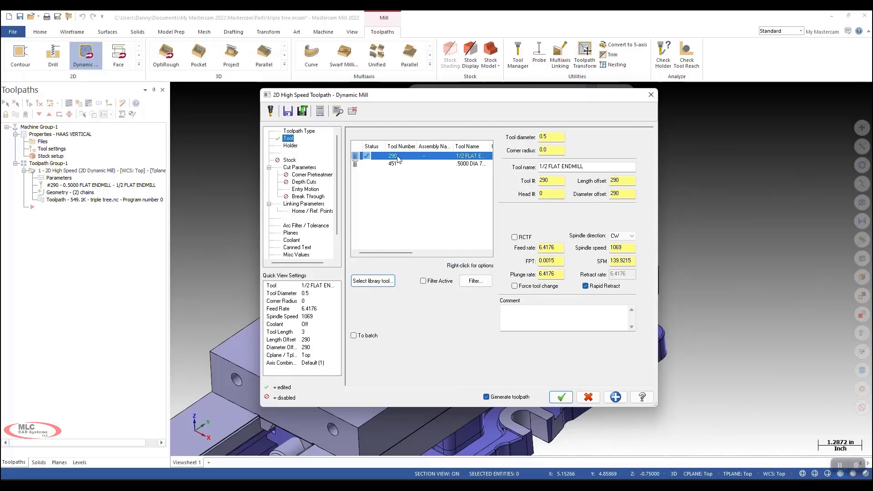
right_click(397, 156)
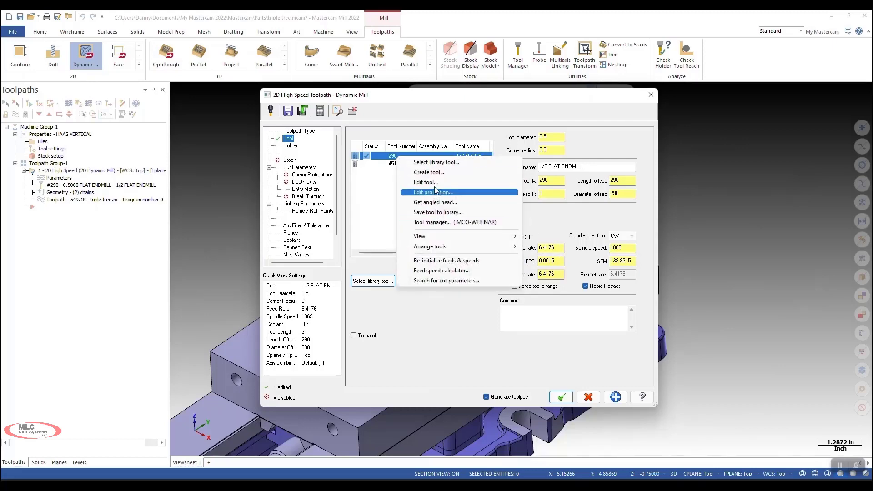
left_click(426, 182)
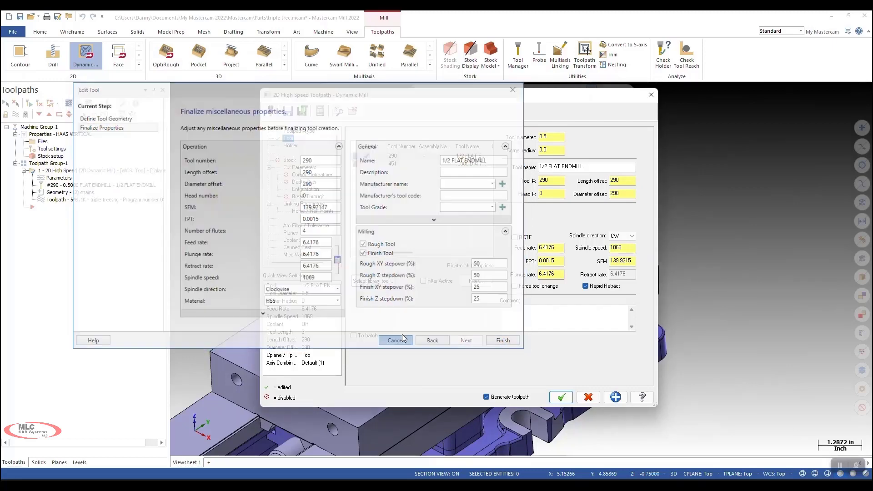
right_click(392, 164)
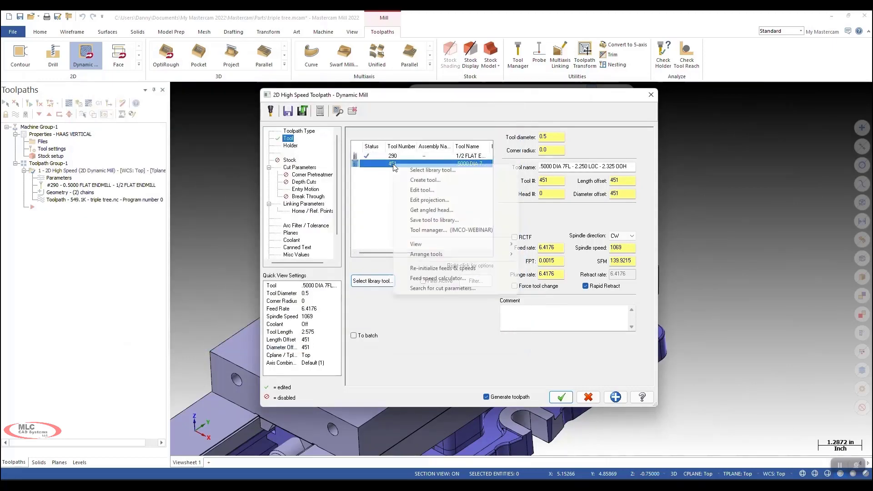
mouse_move(431, 292)
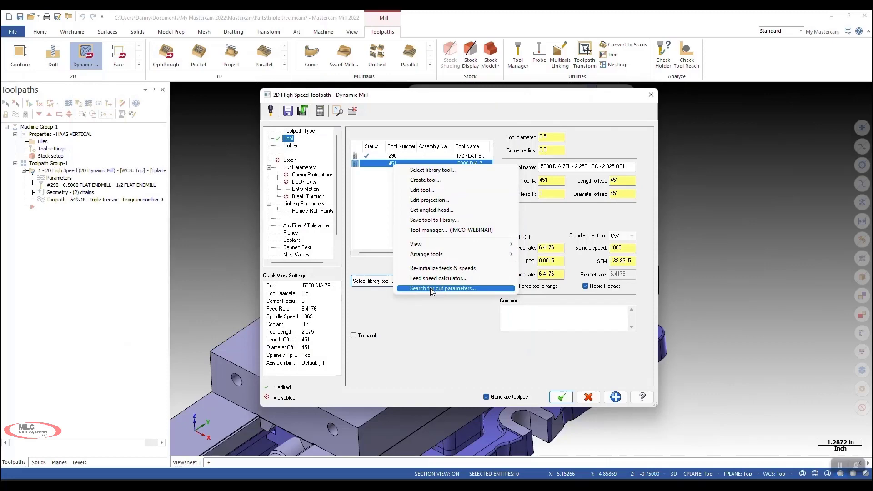
Search cut parameters with Material ISO Group Undefined, then close the empty search.
left_click(443, 289)
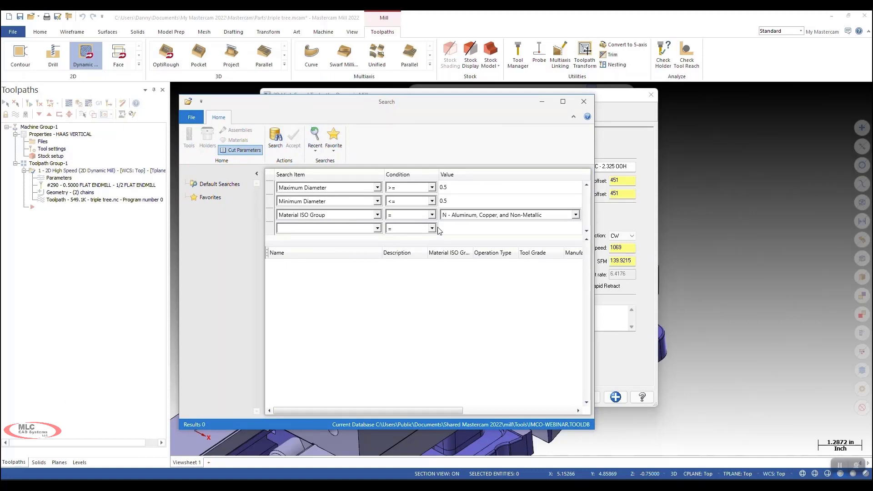
left_click(576, 215)
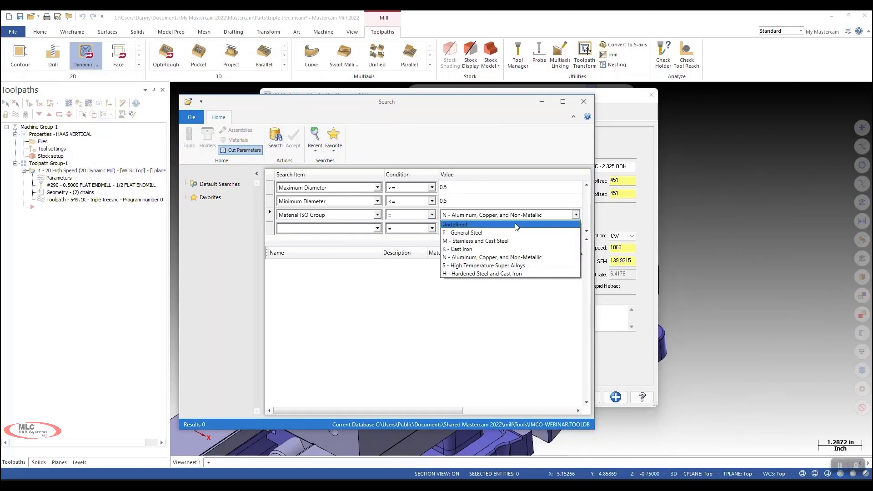
left_click(454, 224)
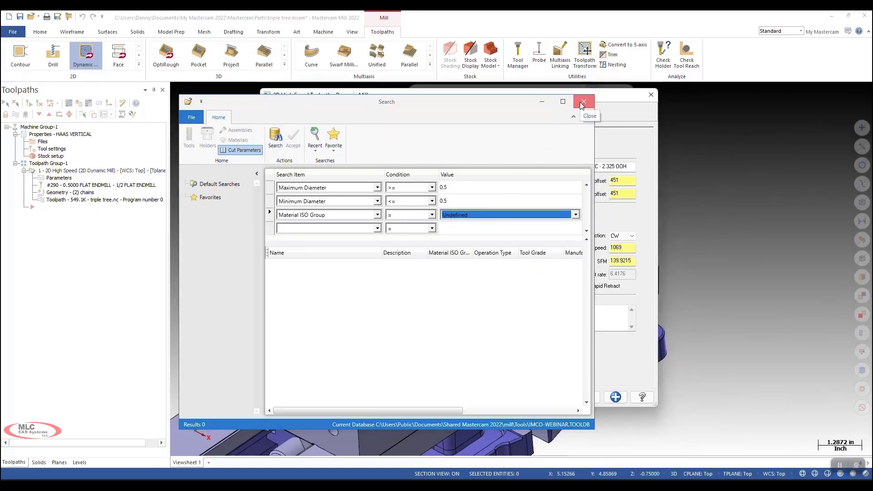
left_click(583, 101)
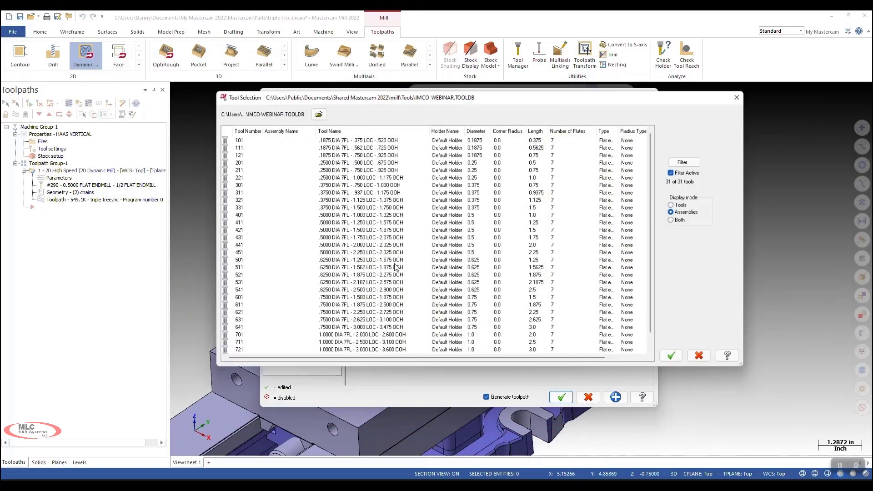
Load MLC-CAD Systems.tooldb and add the 500 4FLT CARB MILL as tool 1.
left_click(319, 114)
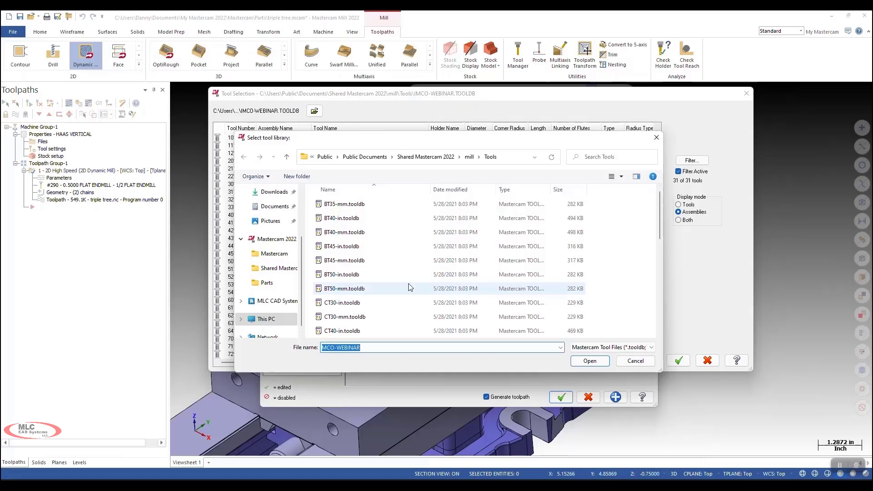
left_click(590, 360)
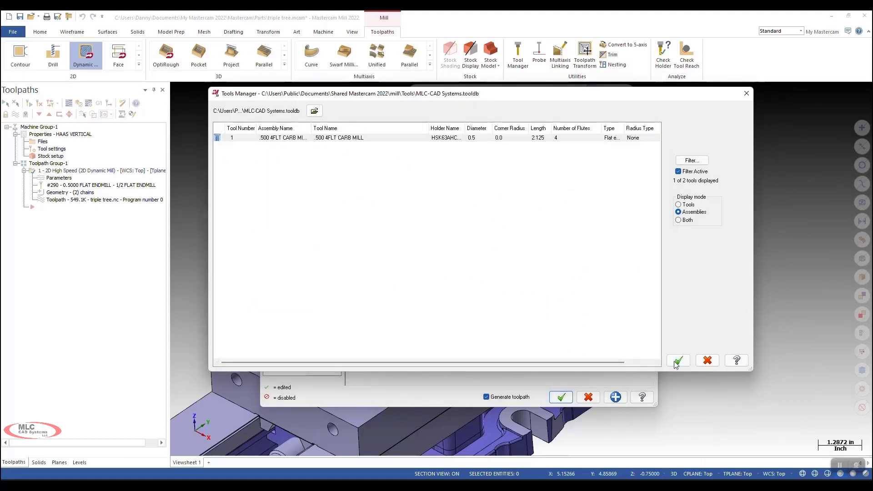
left_click(678, 360)
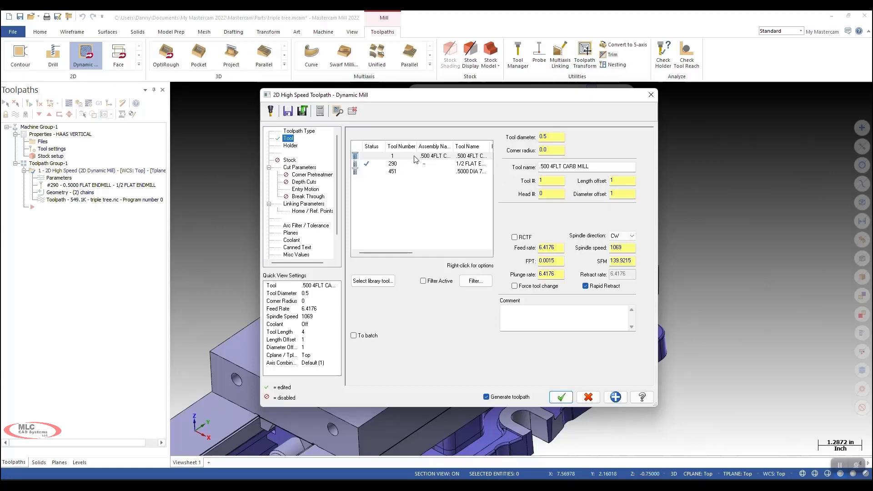
Apply M - Stainless and Cast Steel cut parameters: 34.38 feed, 3438 spindle, 450 SFM.
right_click(415, 156)
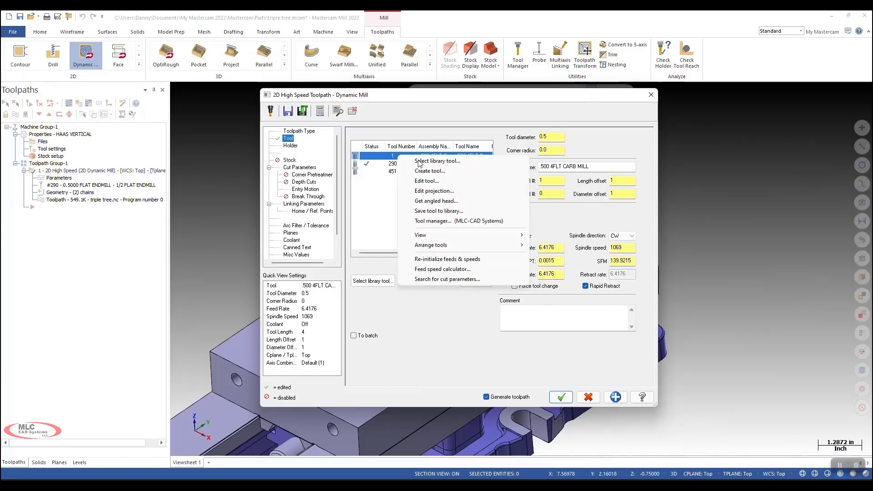
mouse_move(438, 281)
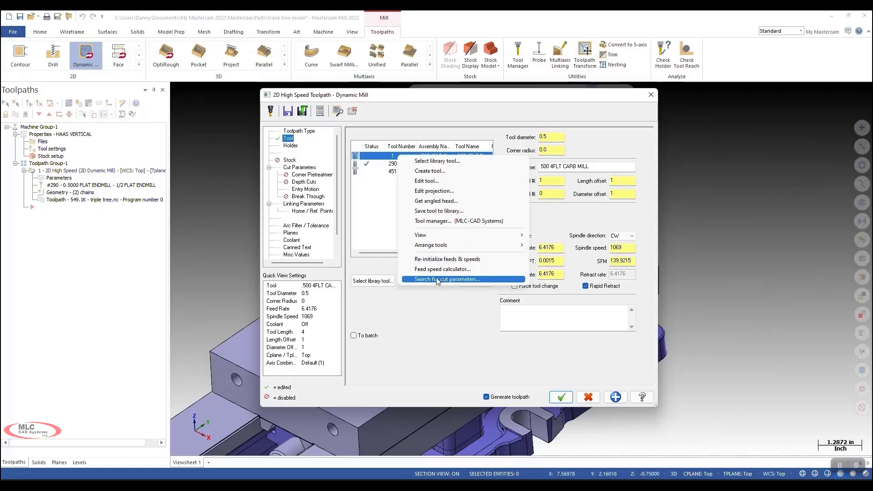
left_click(449, 279)
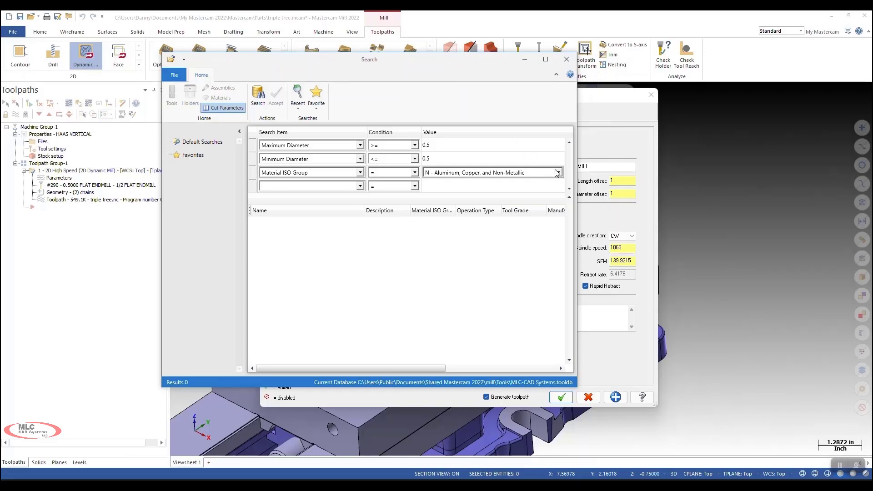
left_click(557, 172)
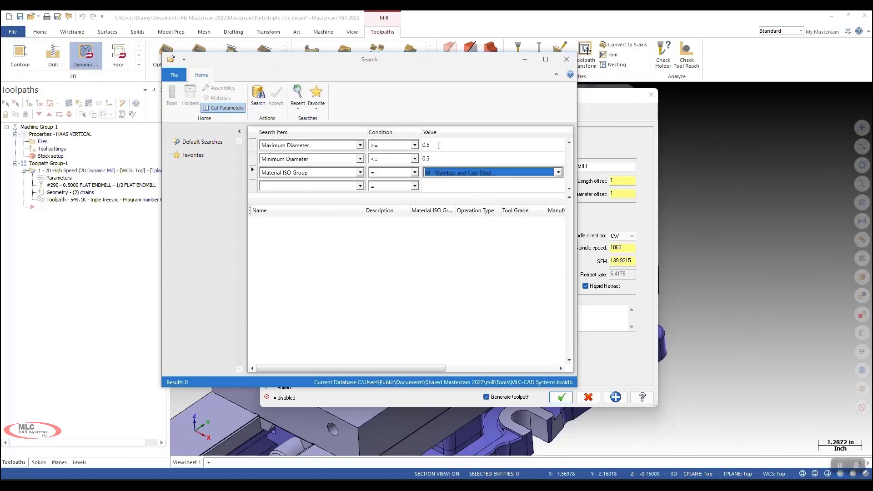
mouse_move(436, 157)
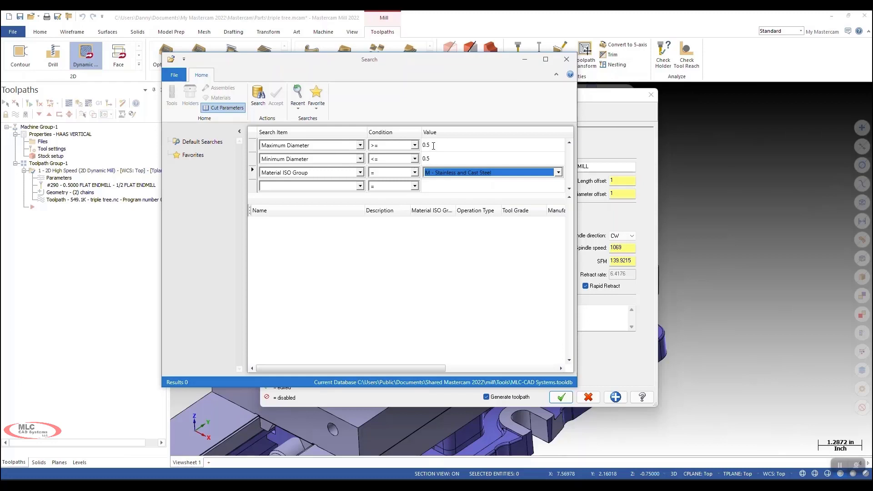
left_click(258, 93)
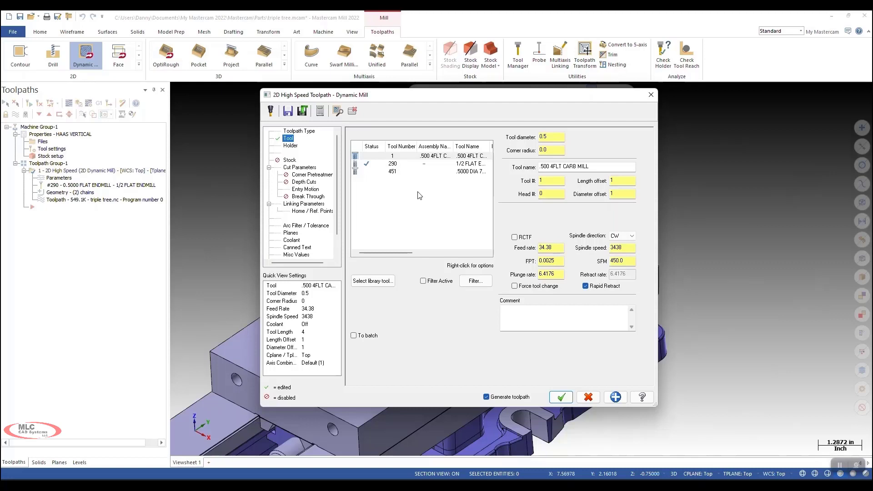
Compare tools 451 and 290, then open a cut-parameter search for the 500 4FLT CARB MILL.
left_click(401, 170)
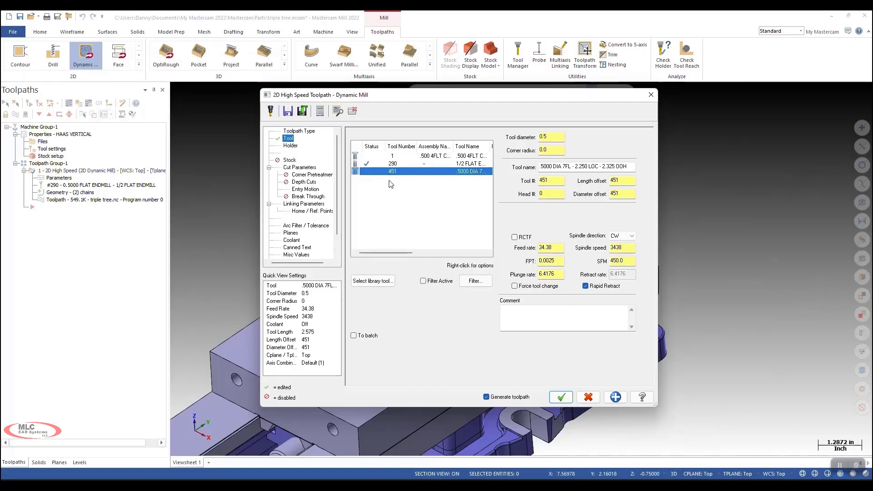
mouse_move(403, 169)
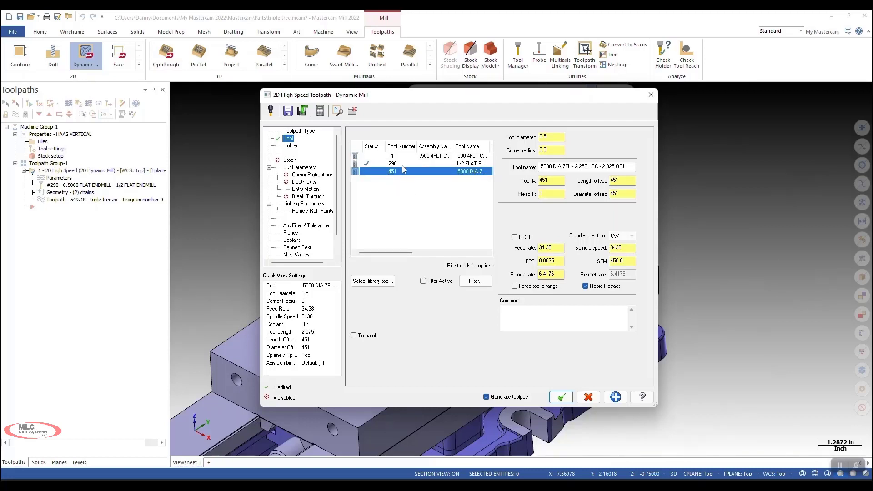
left_click(403, 164)
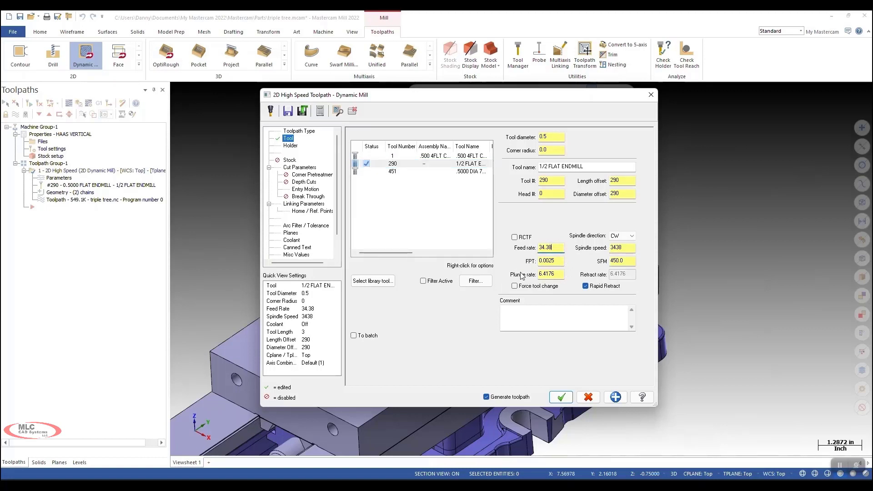
left_click(392, 171)
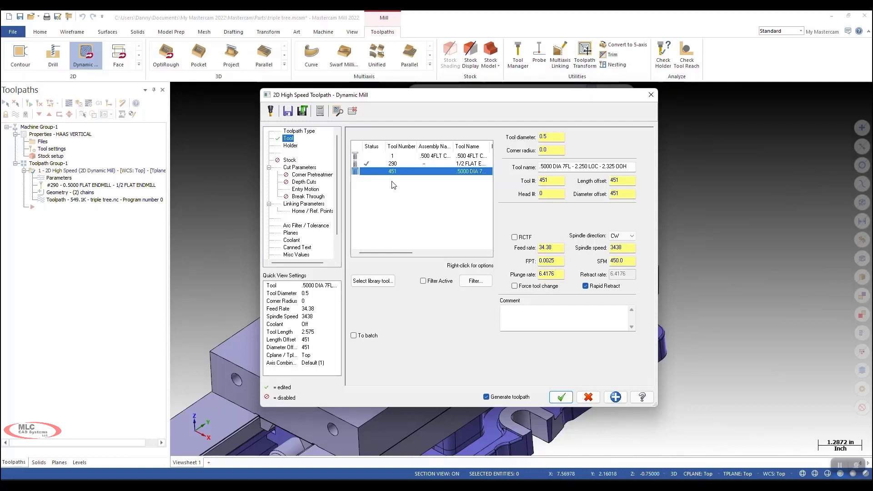
left_click(419, 156)
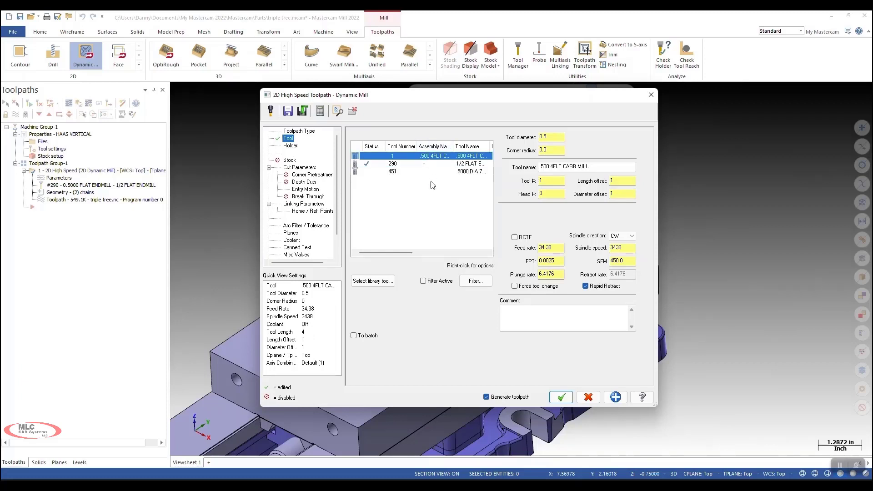
mouse_move(474, 192)
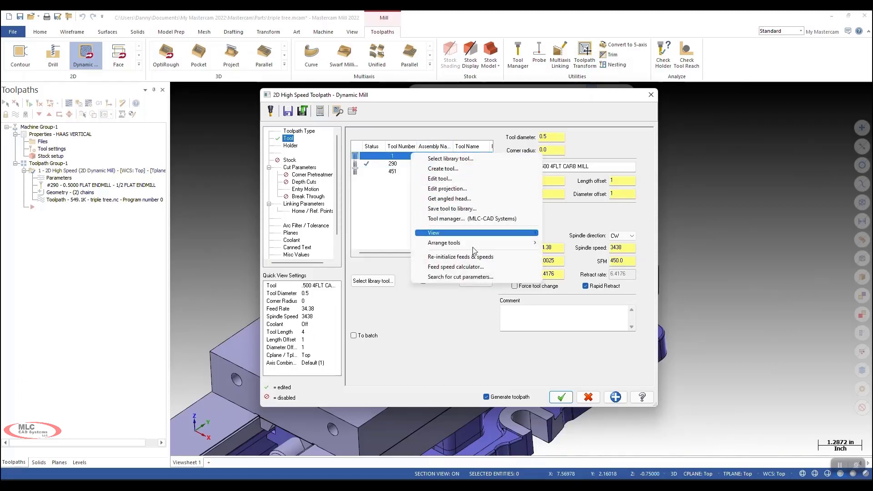
left_click(459, 276)
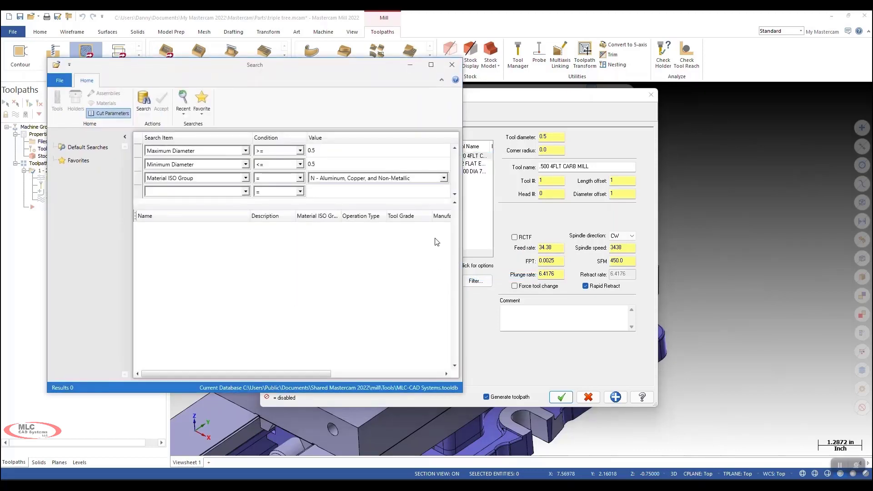
Apply N - Aluminum cut parameters: 103.904 feed, 6494 spindle, 850 SFM; then select tool 290.
left_click(444, 178)
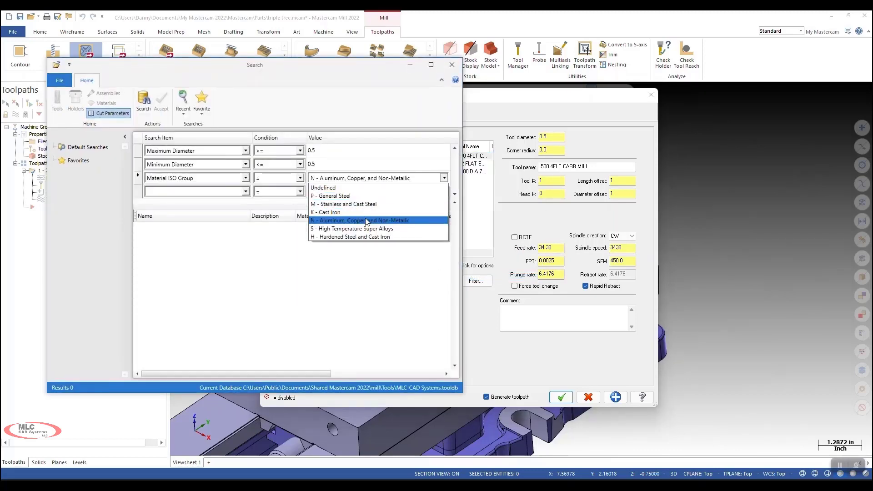
left_click(365, 220)
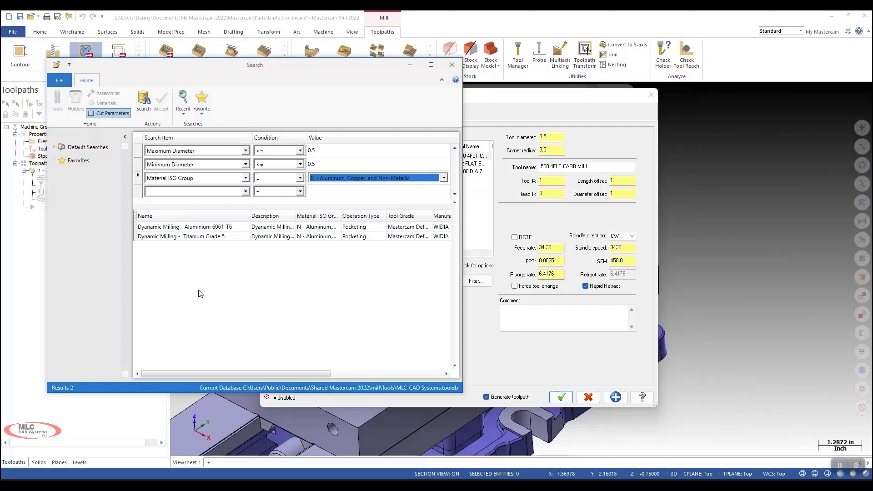
mouse_move(215, 239)
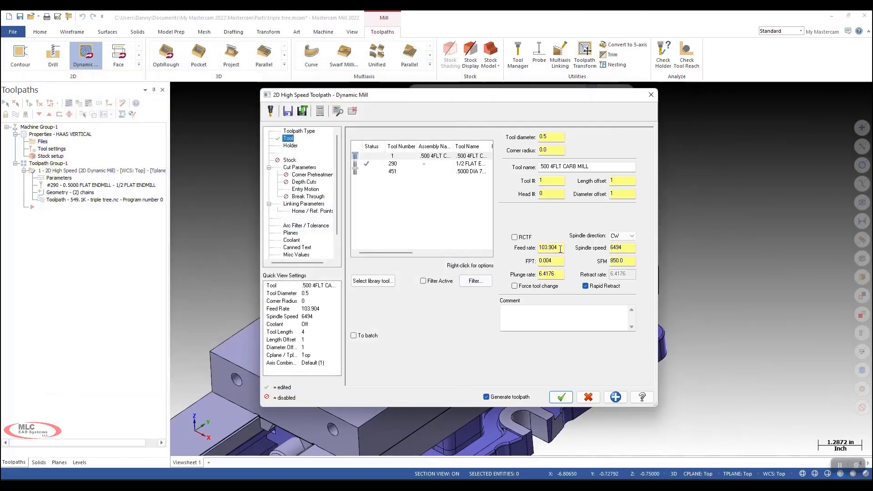
mouse_move(599, 270)
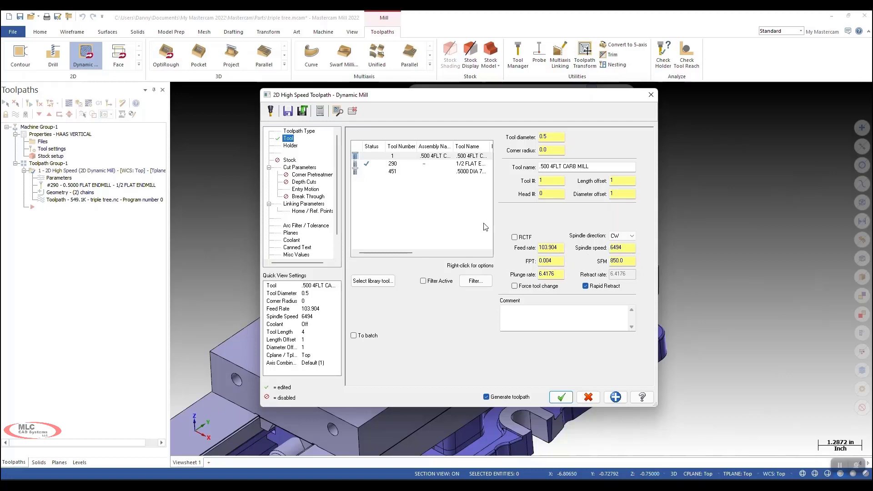
mouse_move(407, 202)
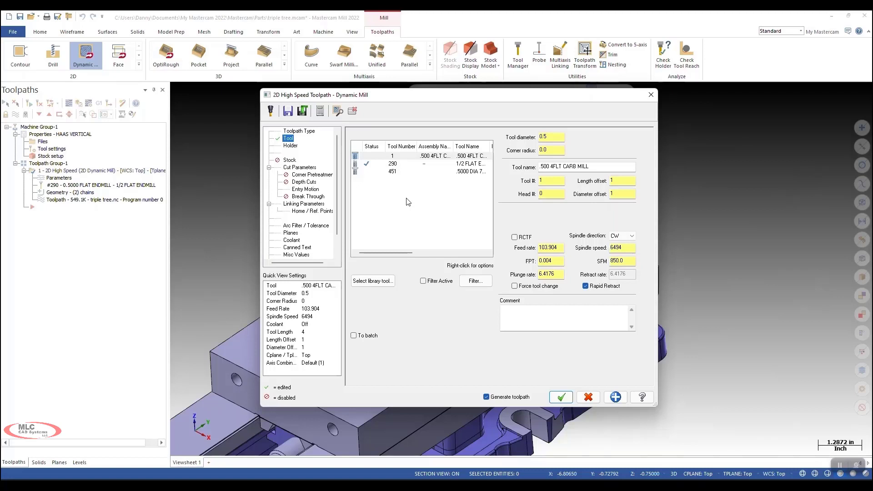
left_click(400, 164)
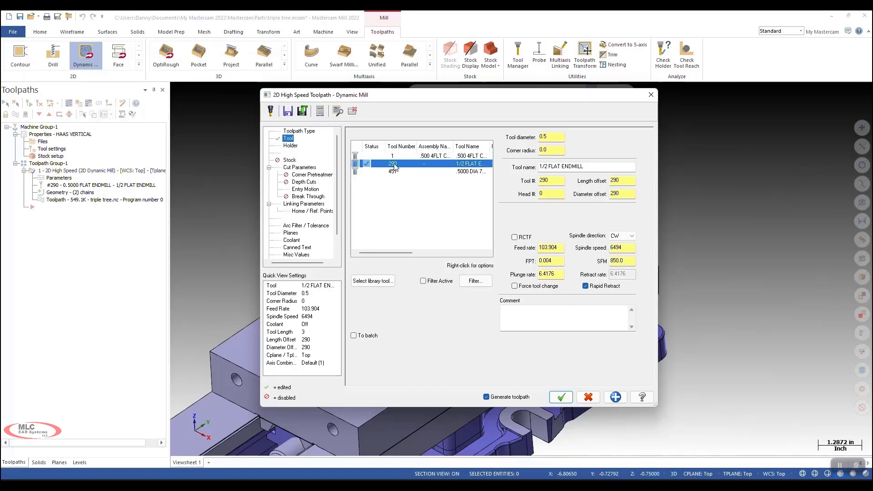
Reset the 1/2 FLAT ENDMILL to 6.4176 feed, 1069 spindle, and review the feed speed calculator.
right_click(393, 163)
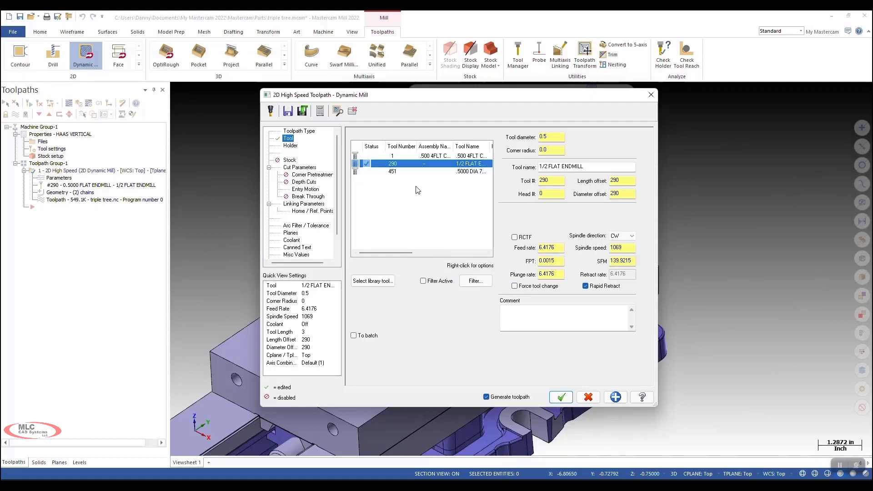
right_click(416, 163)
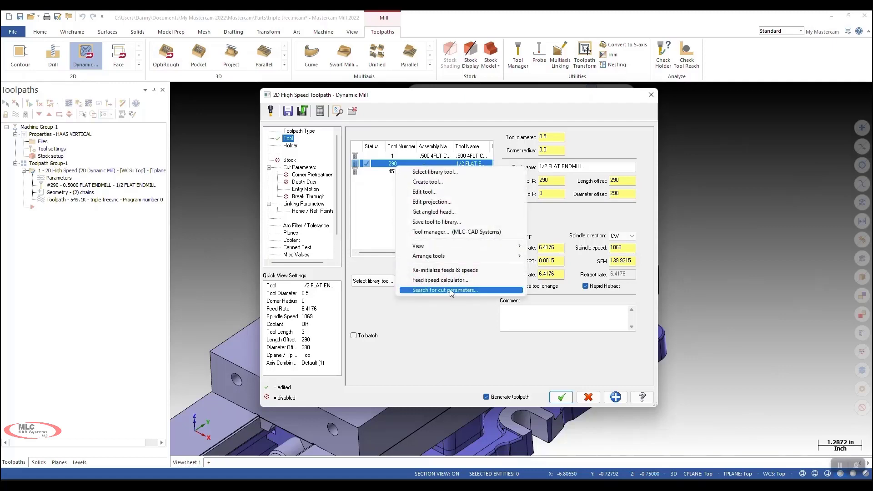
left_click(441, 280)
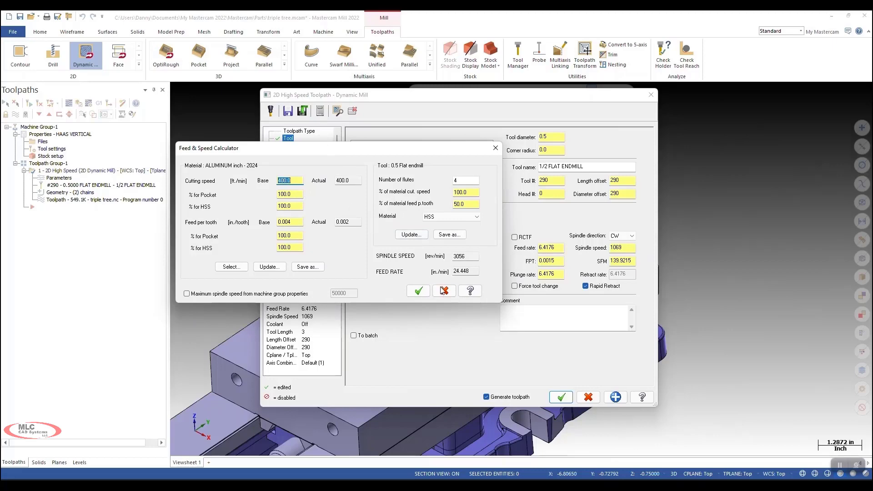
left_click(444, 290)
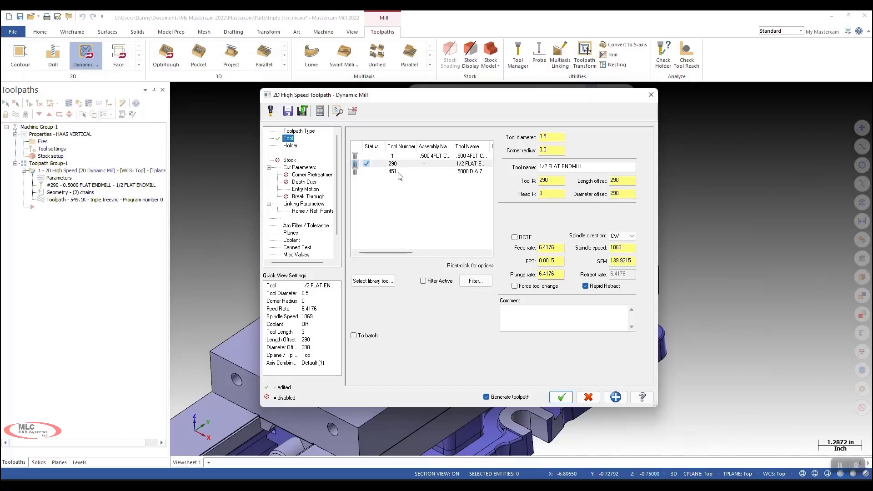
Select tool 451 and bring up the Tool Manager listing the mill_inch database's 446 tools.
left_click(400, 171)
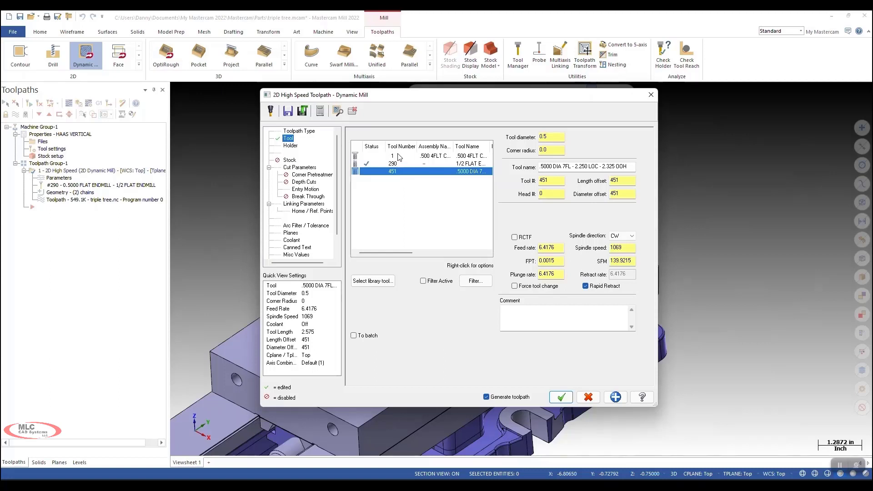
left_click(401, 155)
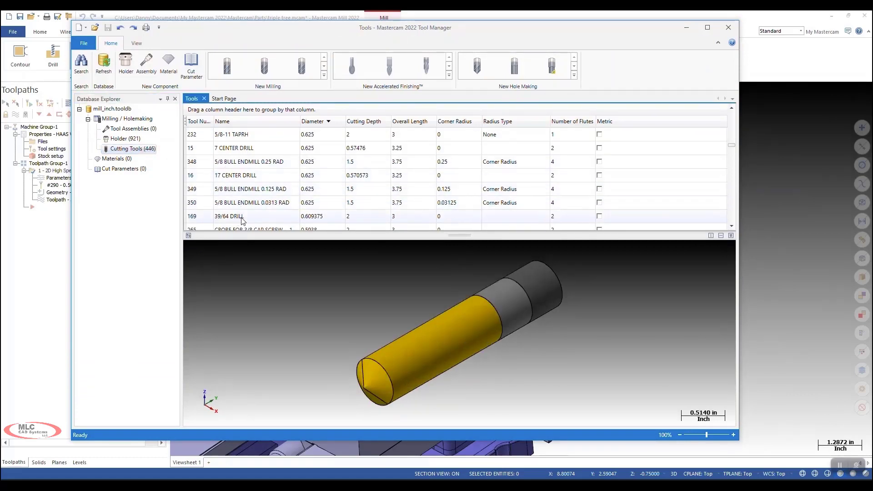
Review the 5/8 bull endmill's properties, then open the IMCO-WEBINAR database's 31 tool assemblies.
left_click(231, 161)
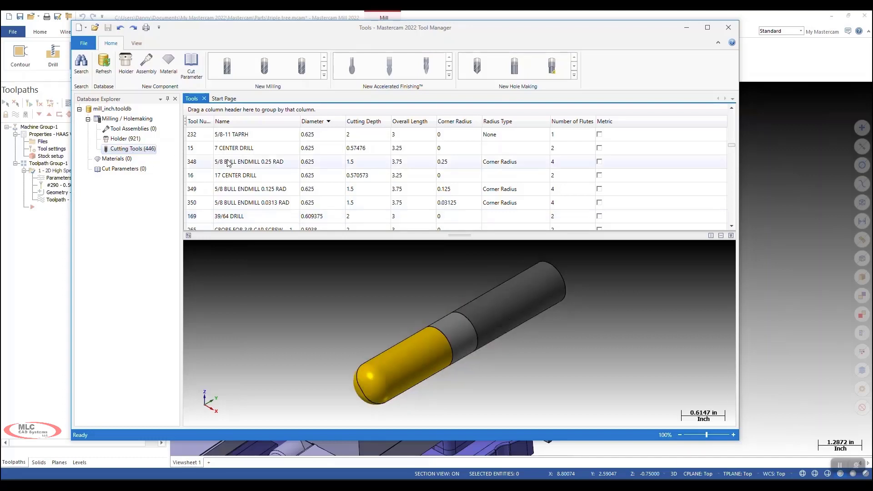
right_click(235, 161)
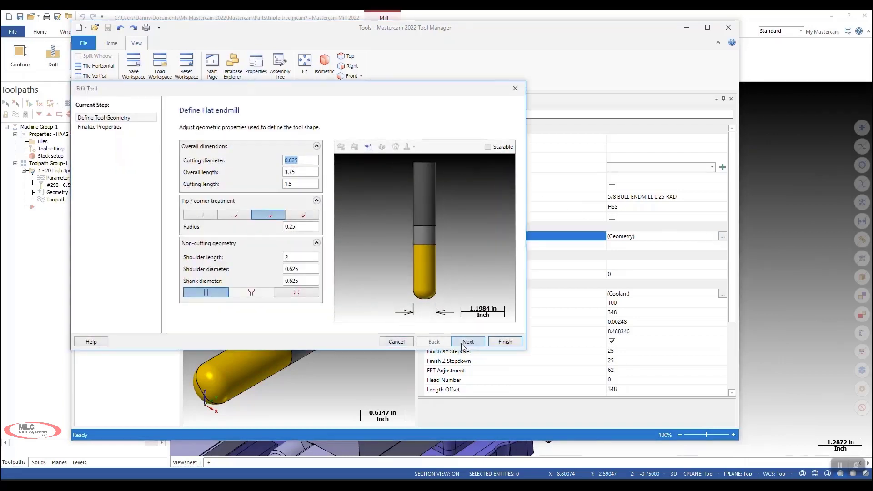
left_click(468, 341)
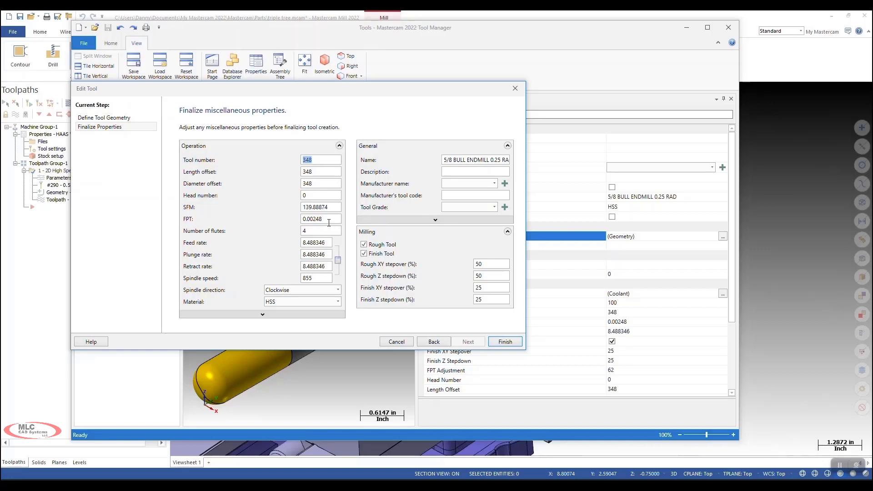
left_click(505, 341)
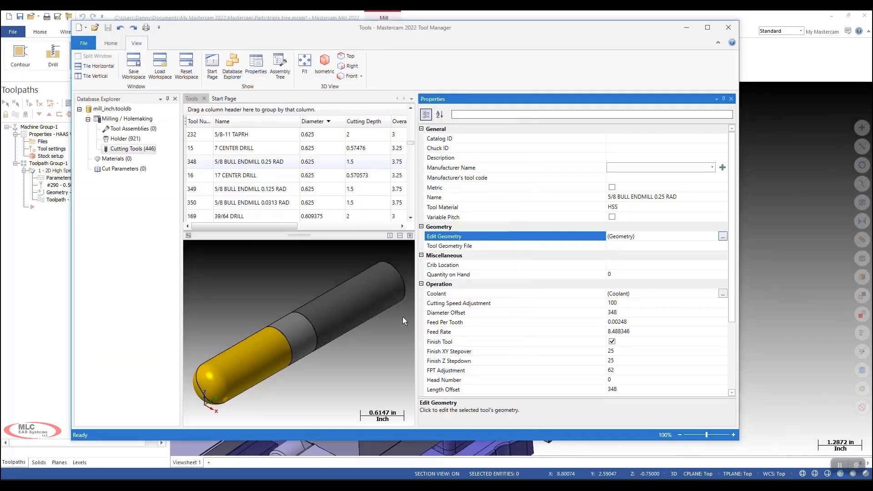
mouse_move(412, 319)
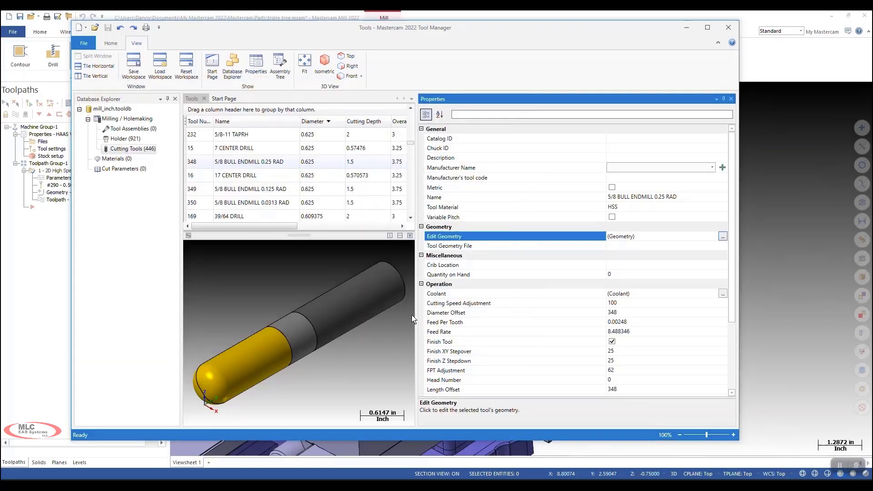
mouse_move(451, 208)
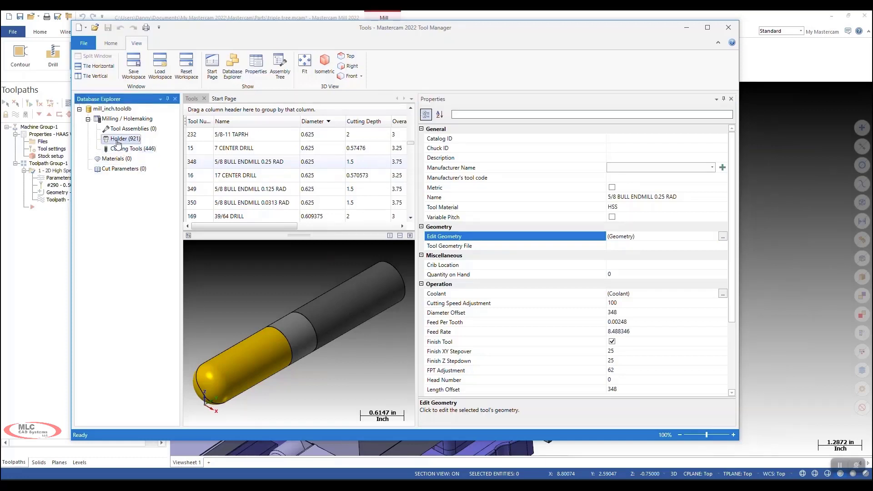
left_click(125, 139)
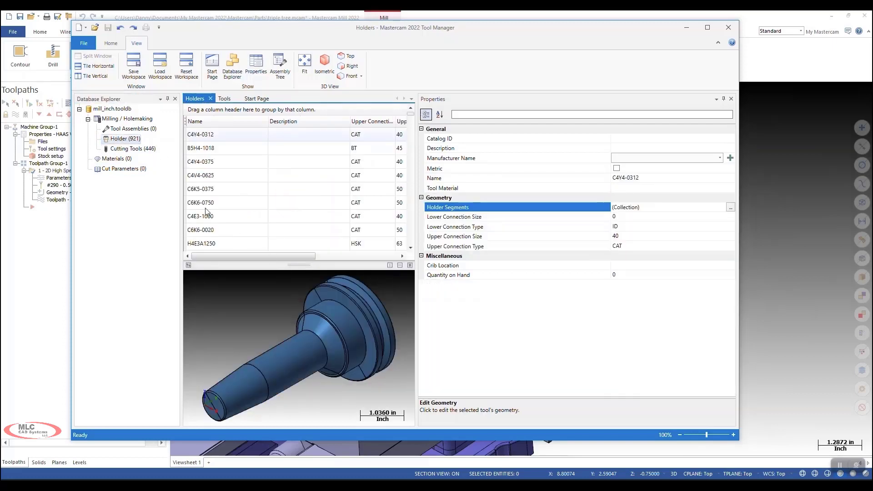
left_click(207, 216)
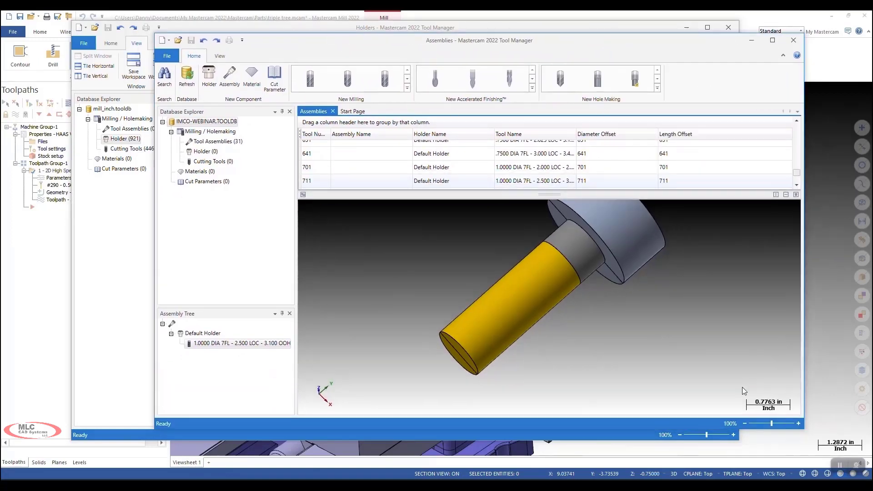
Show assembly properties and review IMCO tool 701, the 1.0000 DIA 7-flute carbide endmill.
left_click(214, 141)
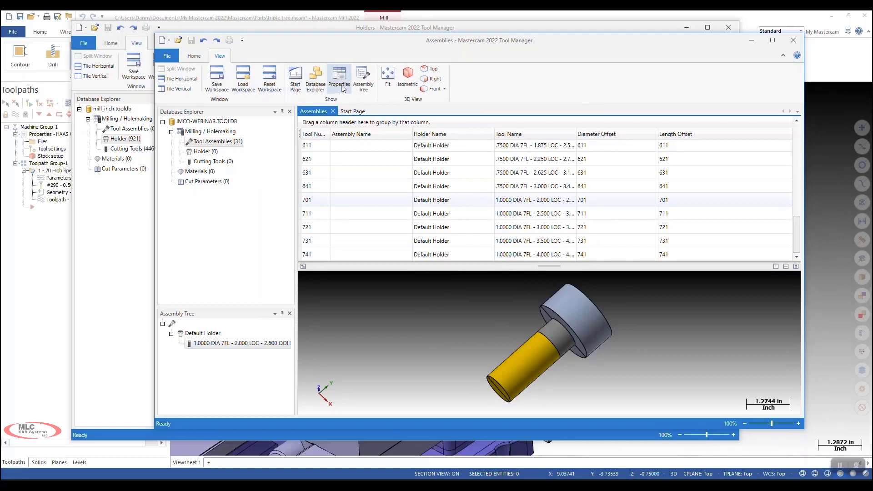
left_click(338, 76)
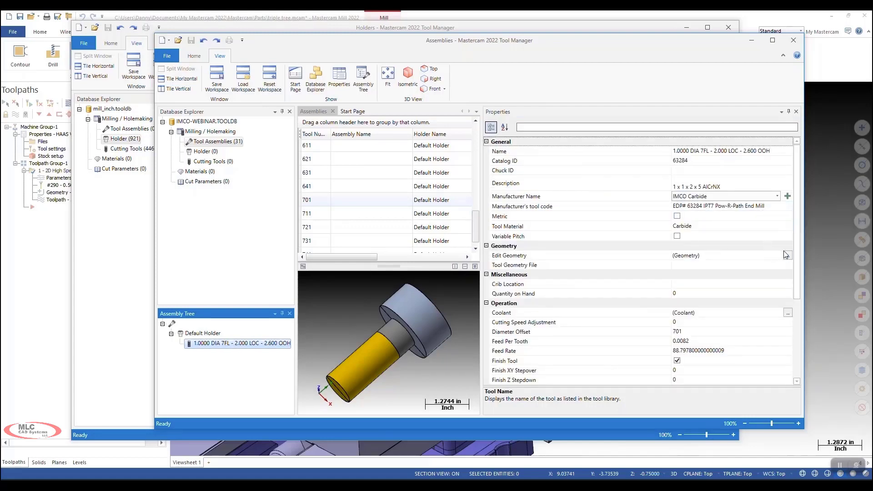
left_click(787, 255)
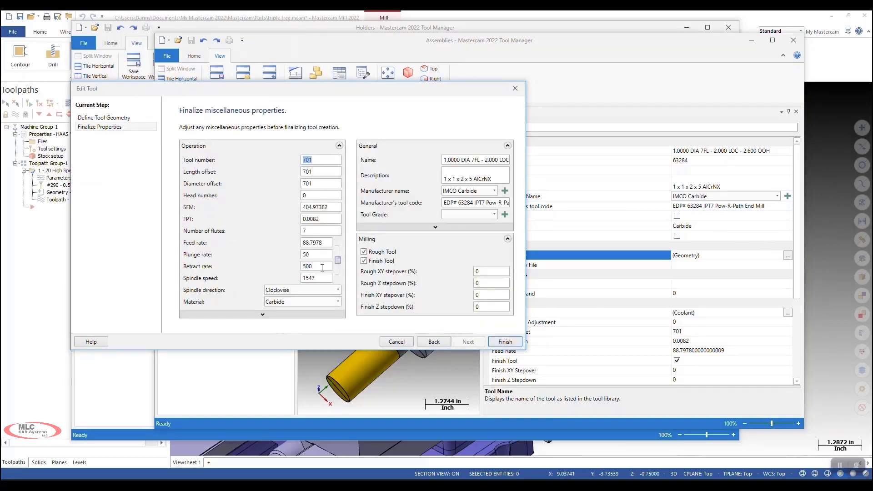
left_click(505, 341)
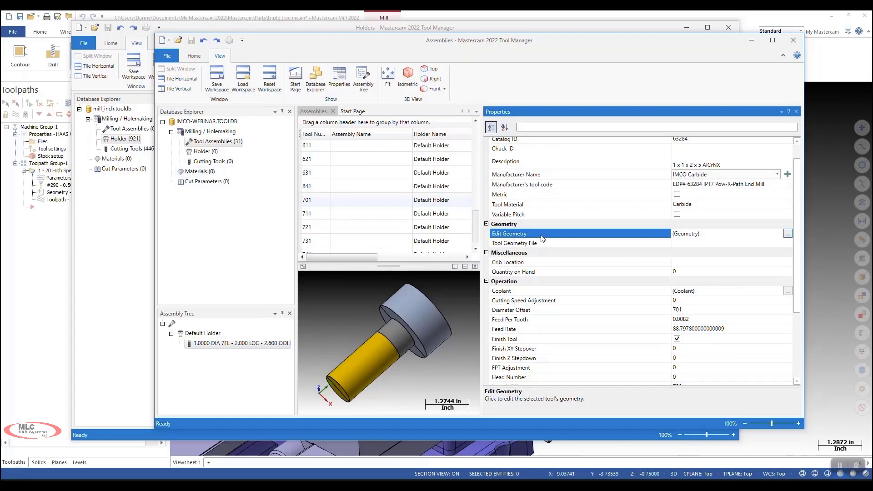
mouse_move(403, 222)
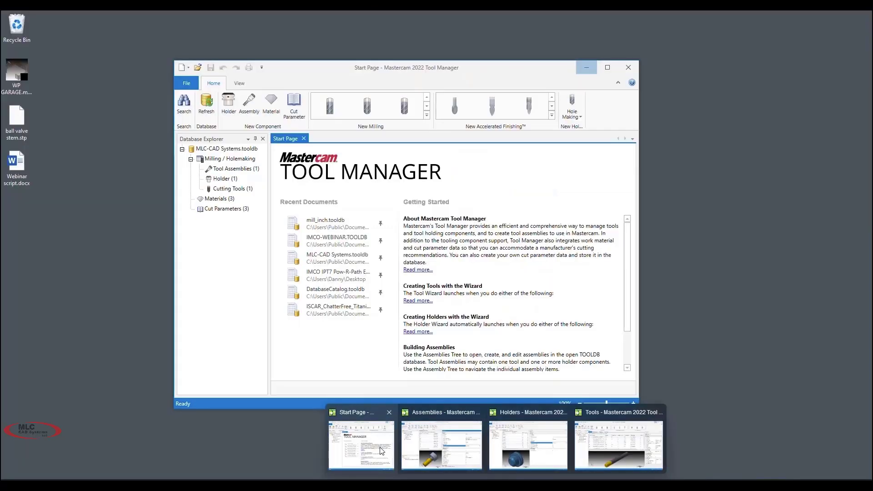
From the database start page, list the cutting tools and holders, then open Materials.
left_click(362, 445)
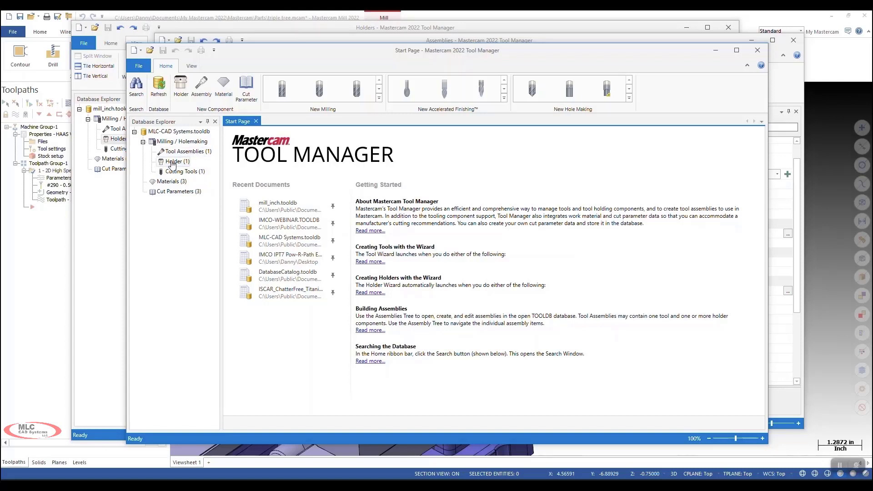
left_click(183, 171)
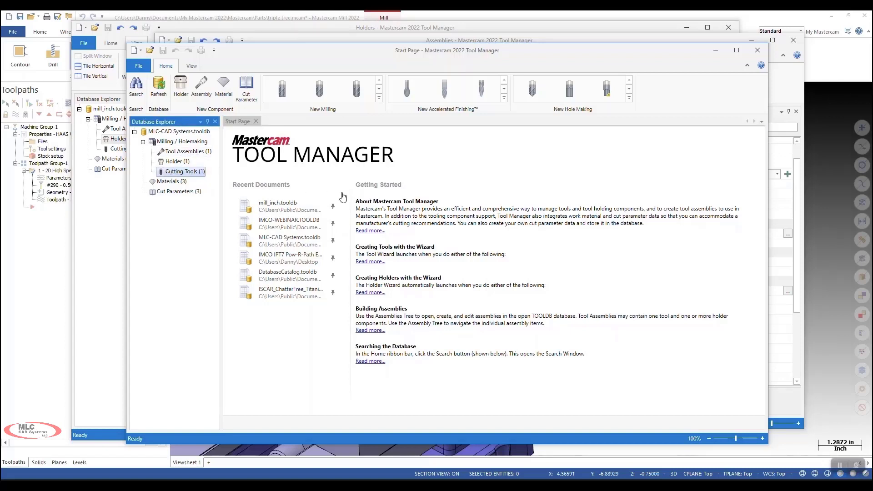
double_click(181, 172)
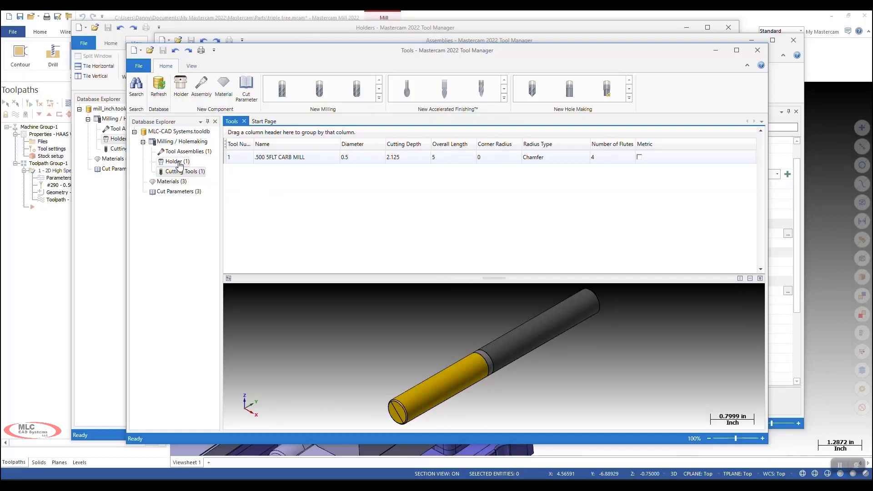
left_click(175, 161)
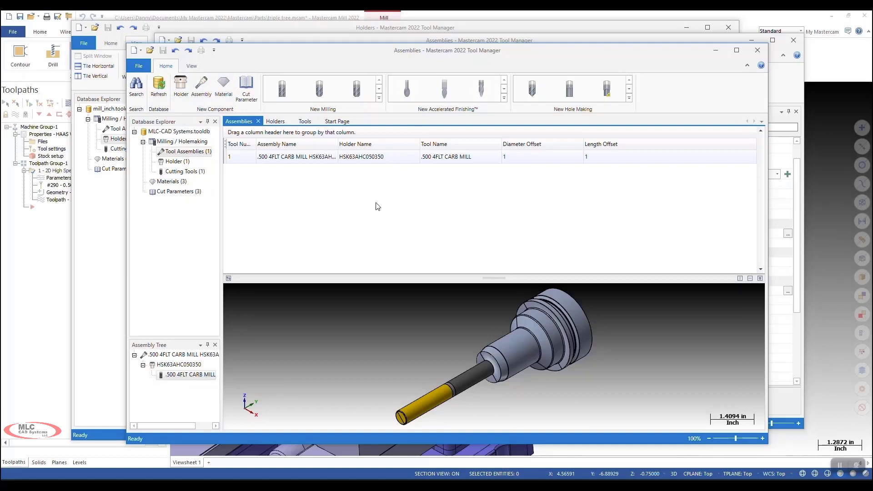
left_click(168, 181)
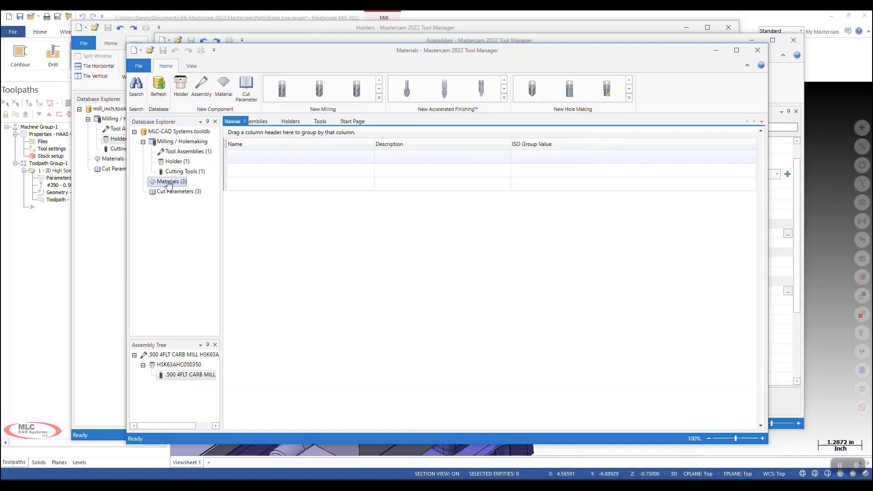
Show the Properties pane for Stainless 316, Titanium Grade 5 and Aluminium 6061-T6.
left_click(168, 182)
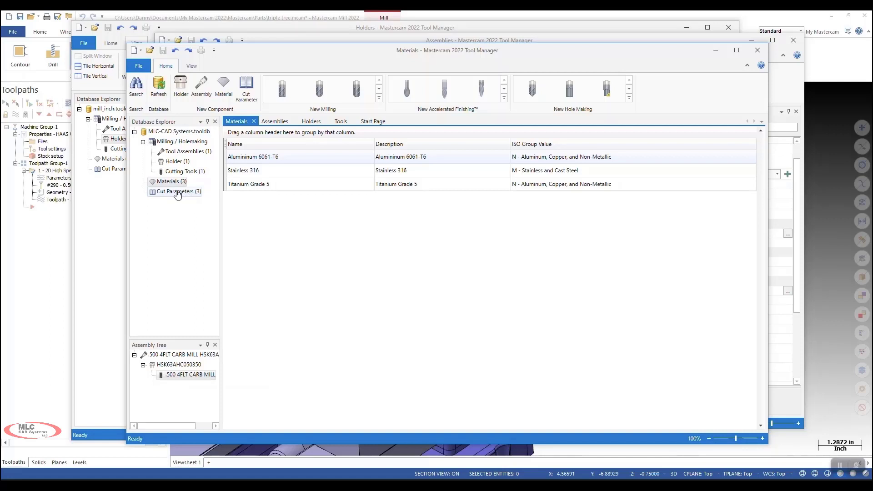
left_click(192, 65)
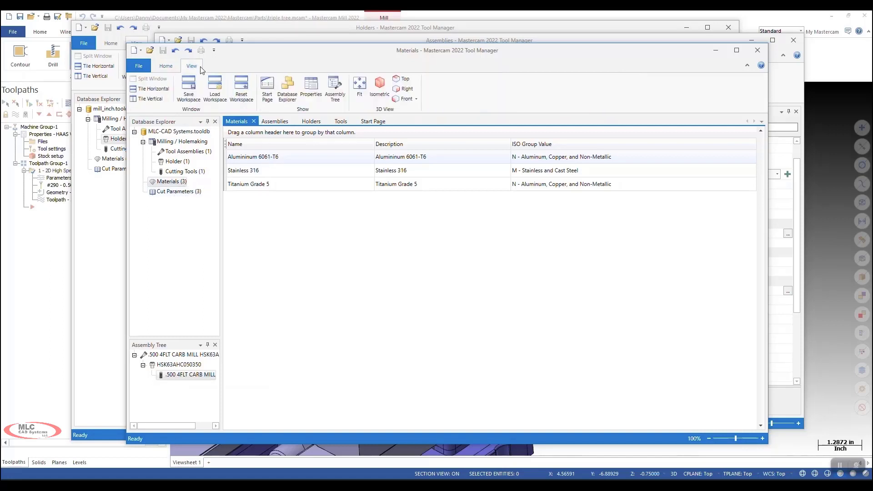
left_click(311, 87)
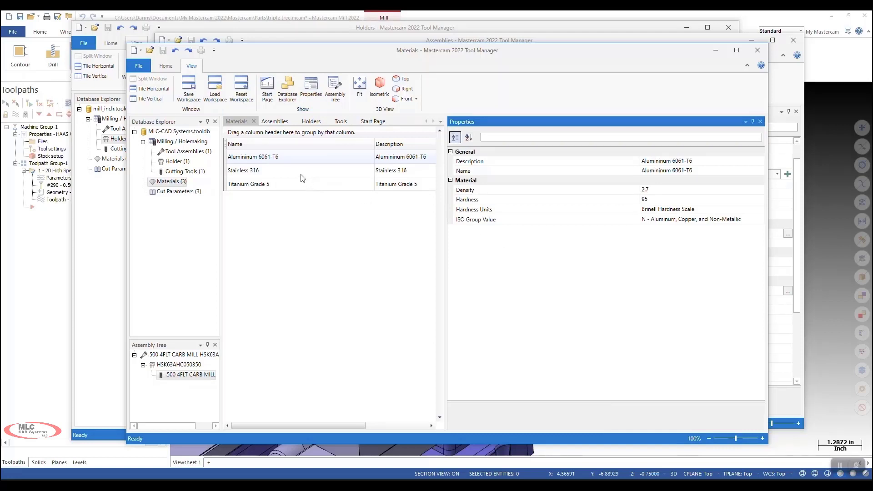
left_click(244, 170)
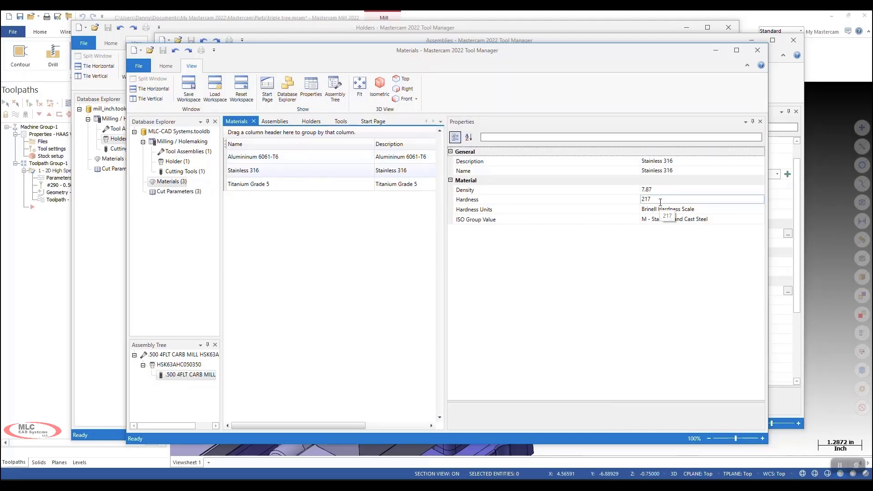
left_click(248, 184)
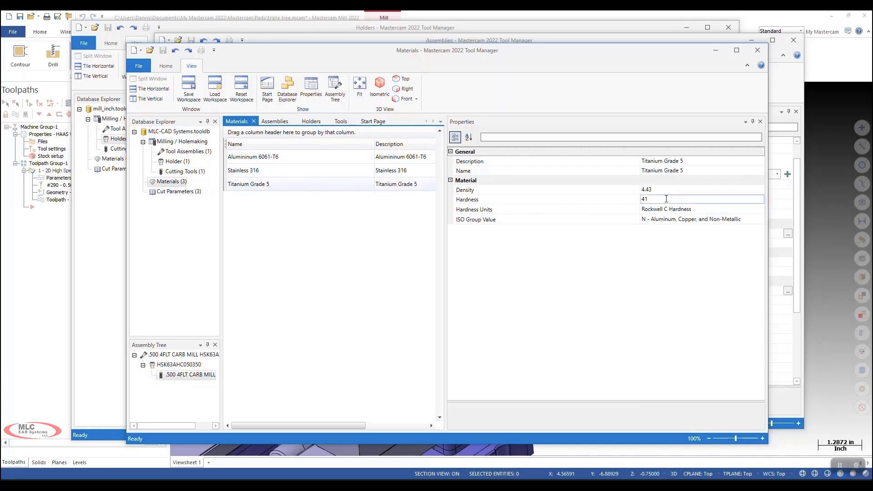
left_click(253, 157)
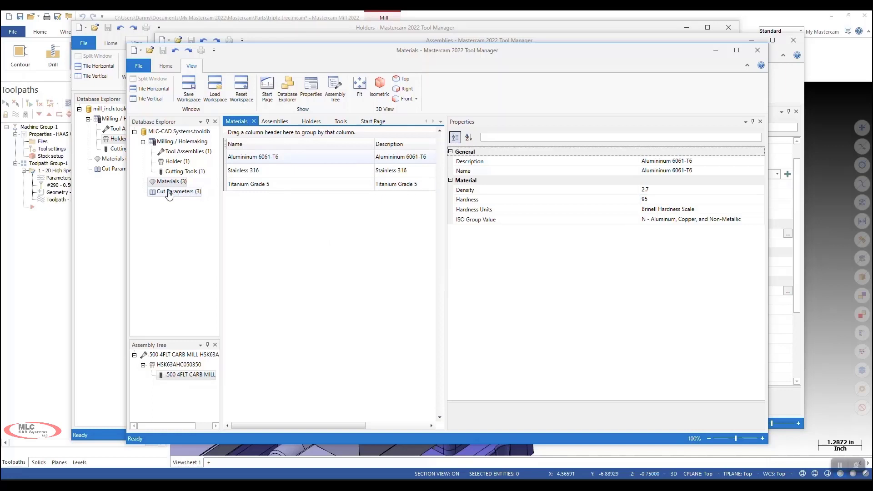
left_click(176, 191)
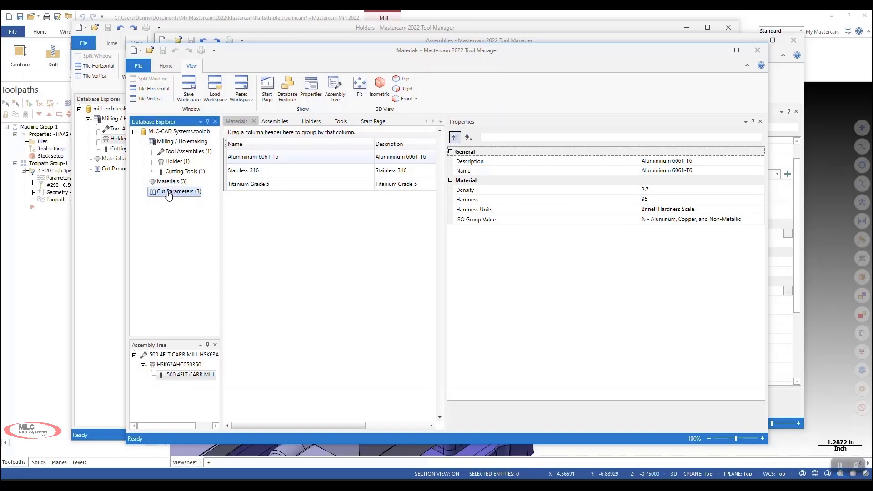
Inspect the Dynamic Milling cut parameter entry and keep Aluminium 6061-T6 as its material.
left_click(178, 192)
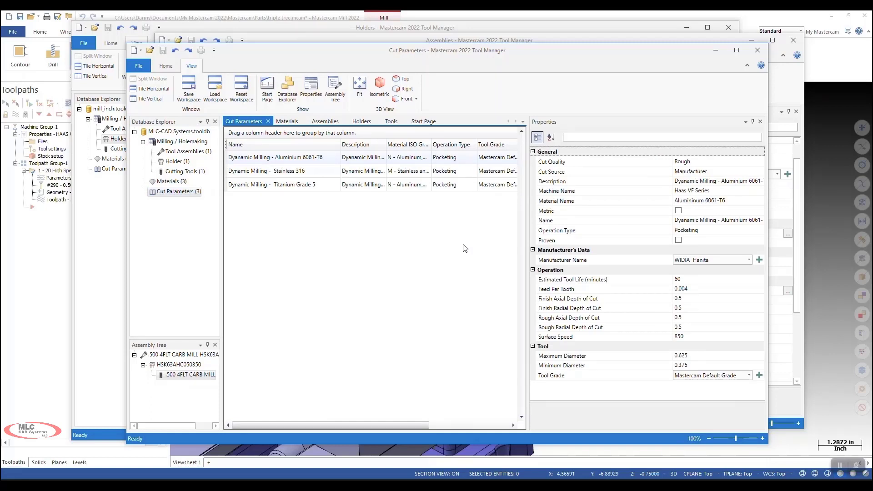
left_click(718, 201)
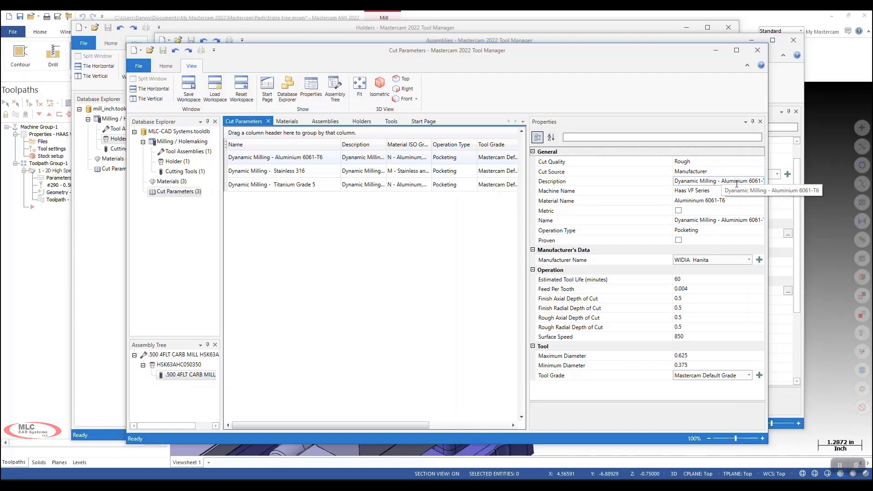
mouse_move(766, 201)
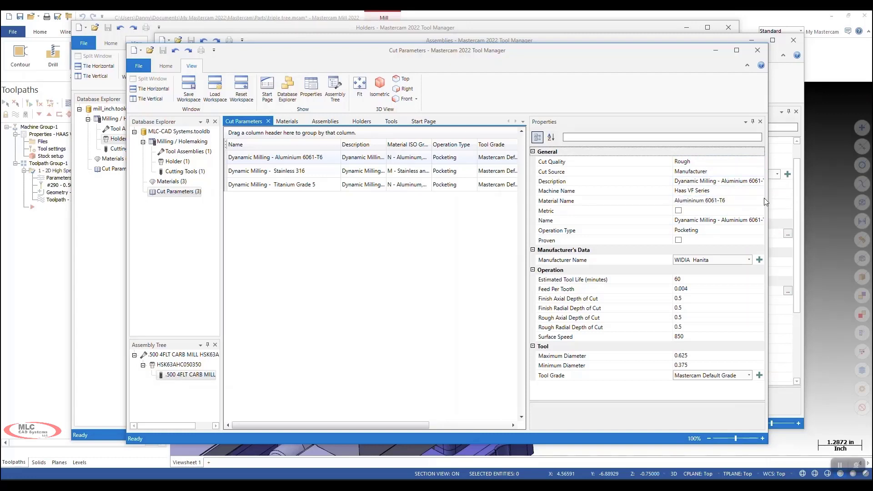
left_click(761, 200)
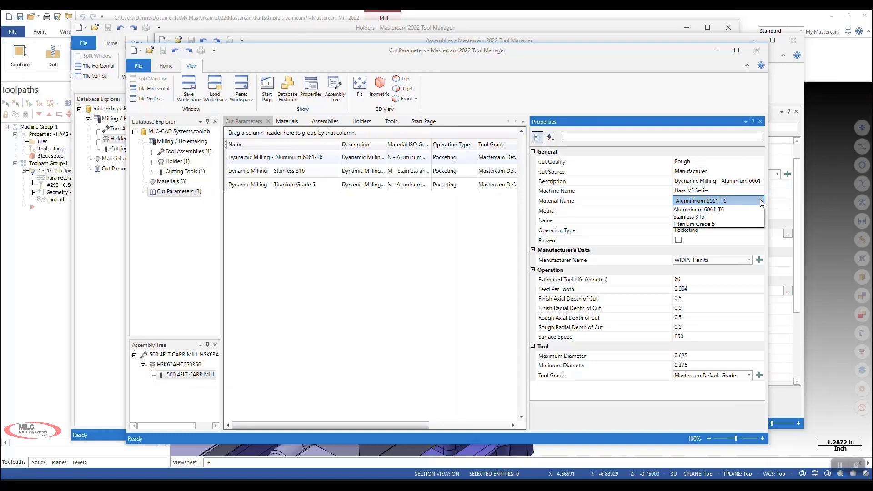
left_click(700, 209)
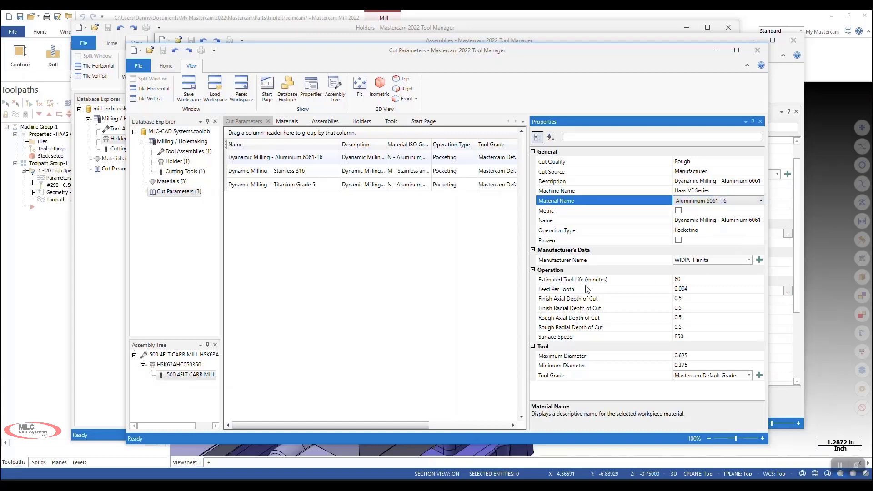
mouse_move(488, 303)
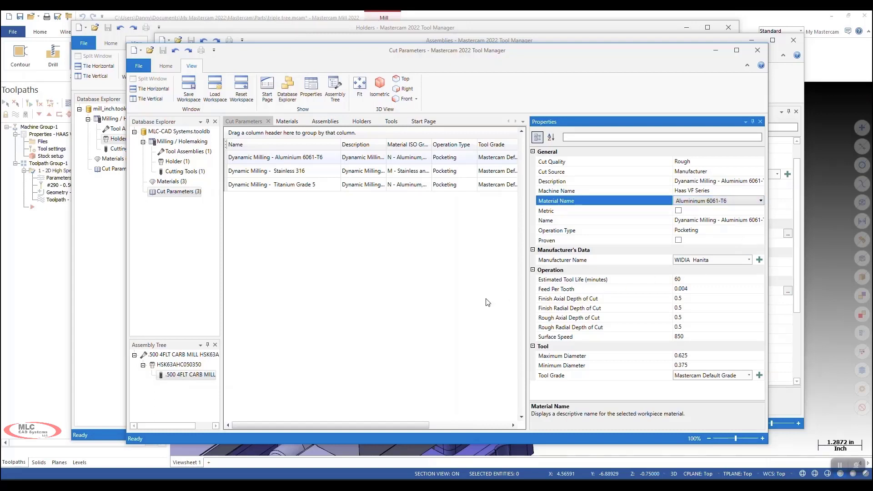
mouse_move(795, 211)
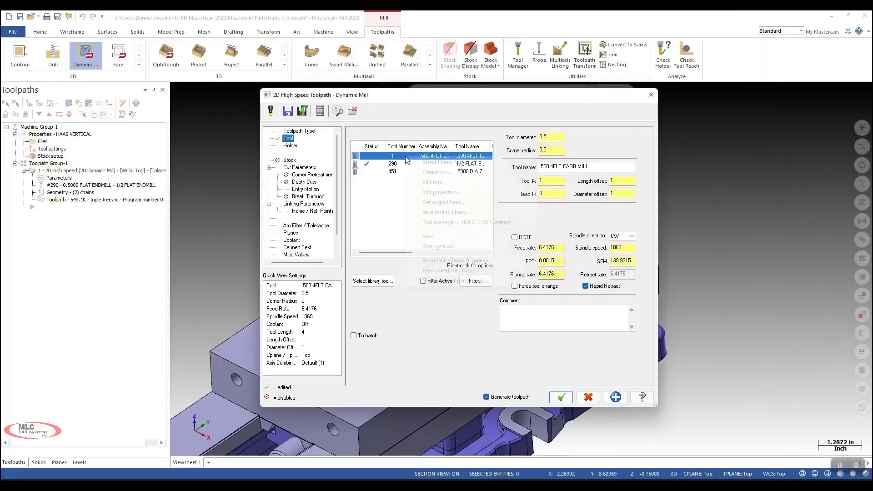
Search cut parameters for ISO group M stainless steel and accept 3438 rpm, 34.38 feed.
right_click(407, 158)
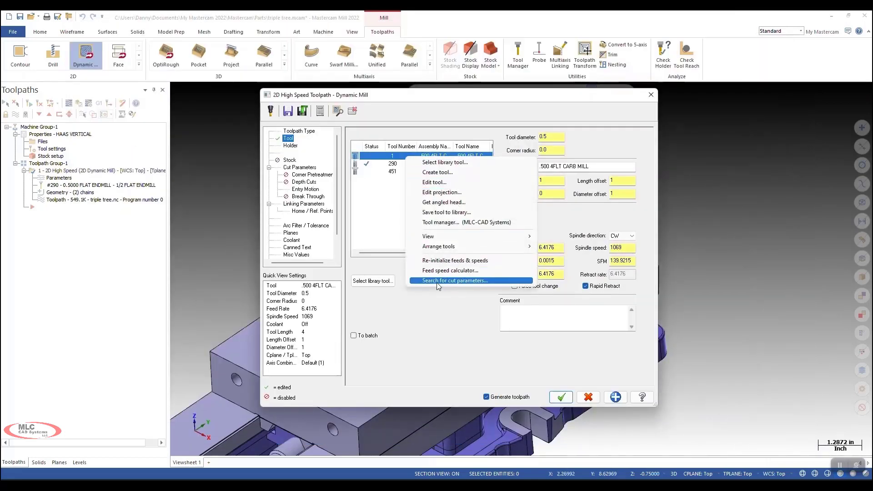
left_click(454, 280)
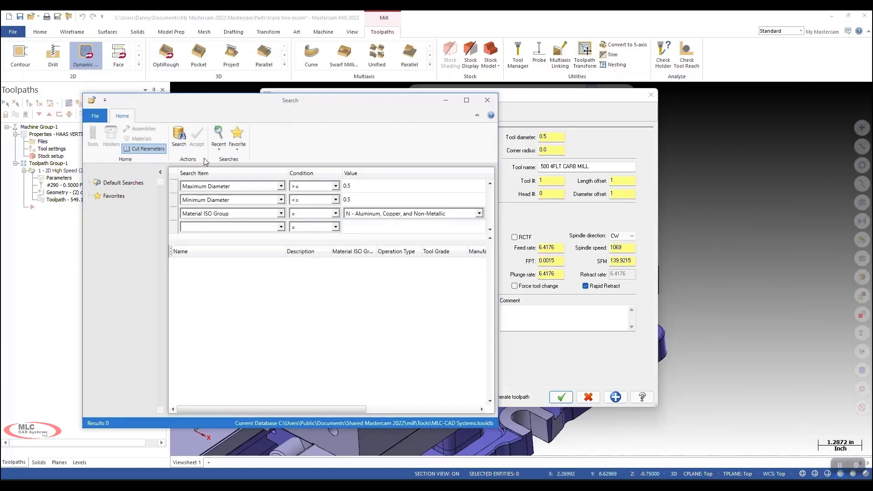
left_click(479, 214)
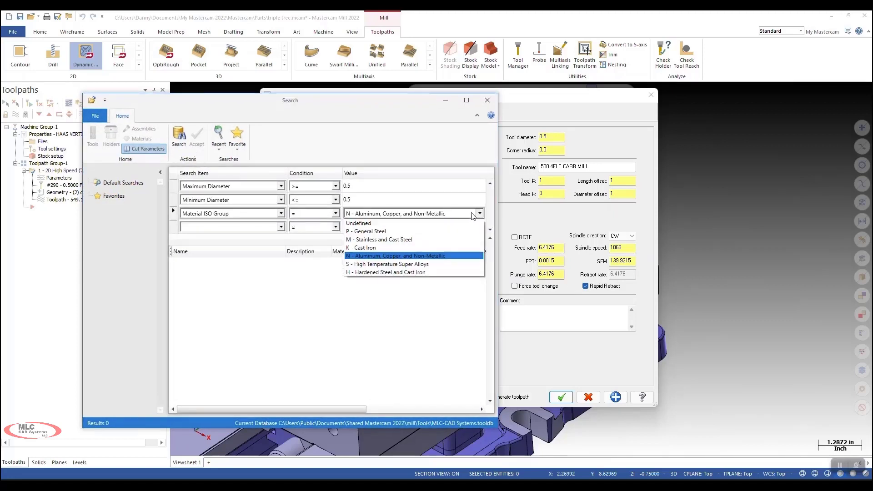
left_click(379, 239)
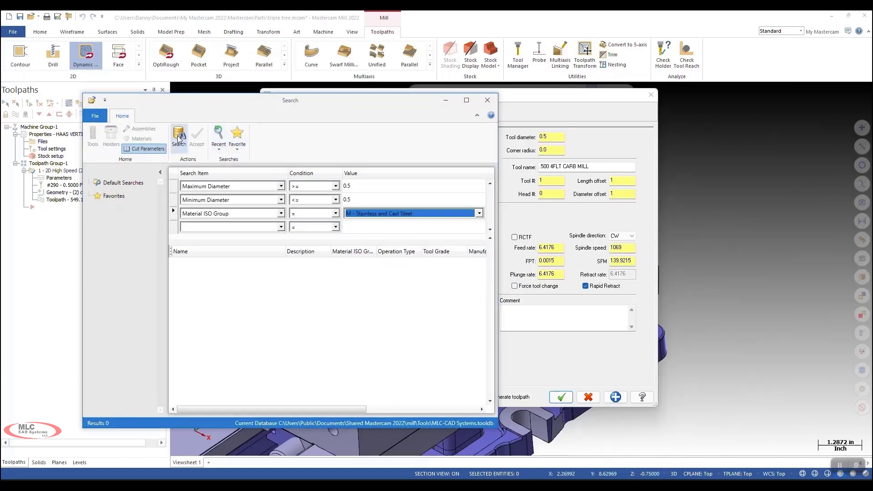
left_click(179, 134)
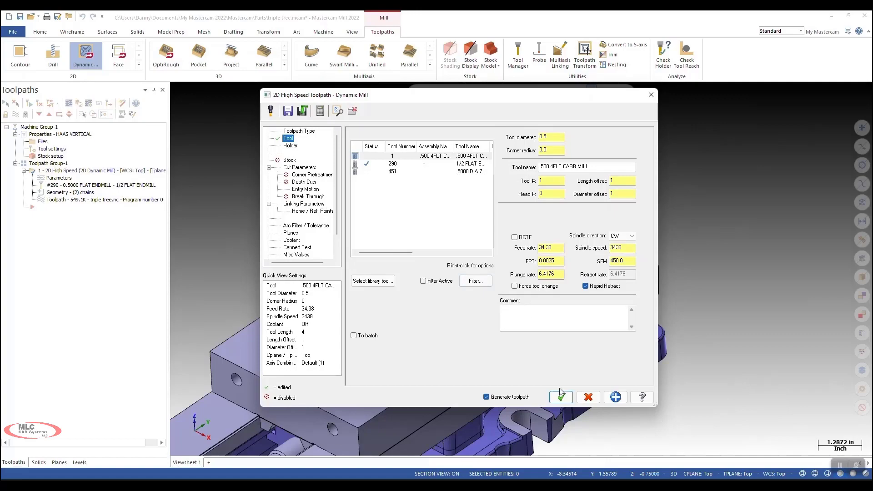
left_click(560, 397)
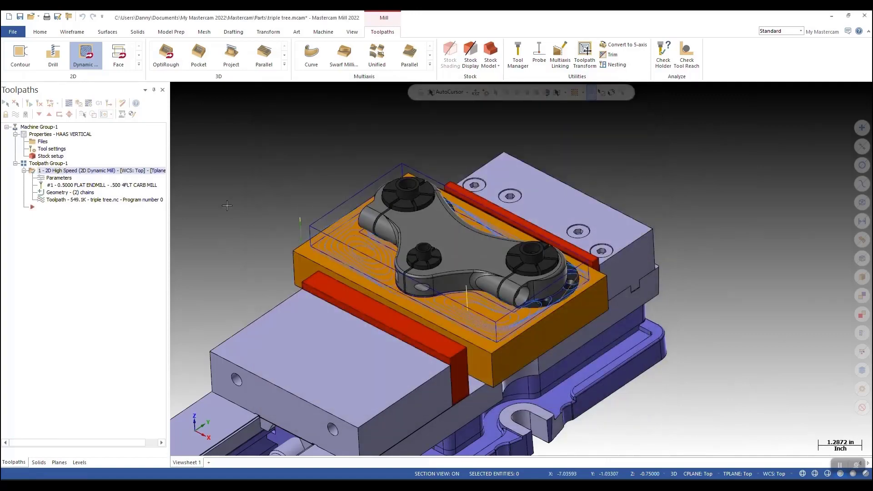